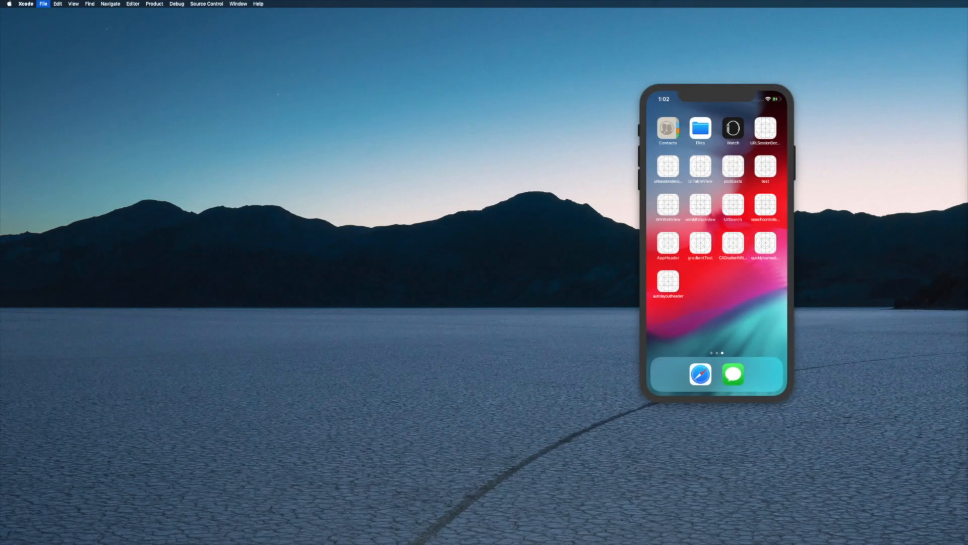
Create a Single View Swift project named 'nsuserdefault' in the YouTubeApps folder.
left_click(43, 4)
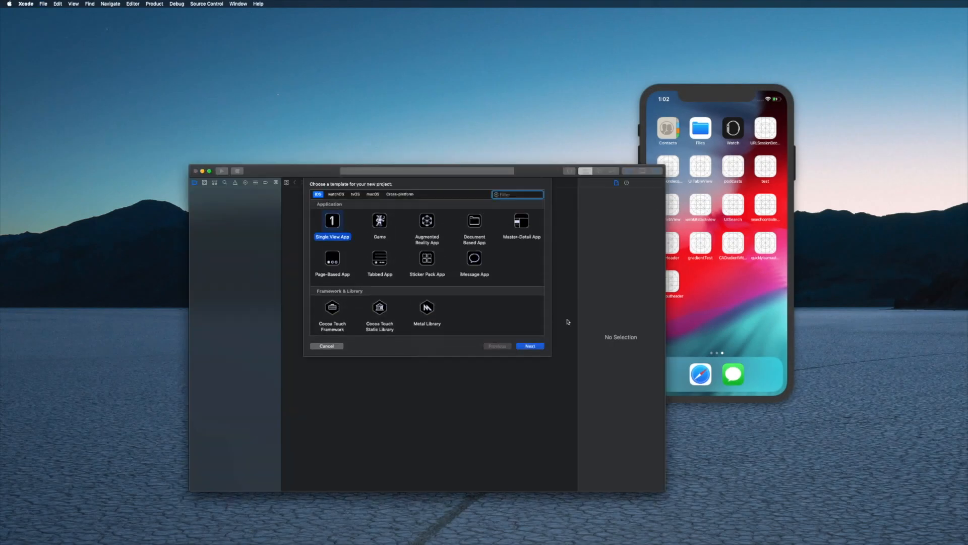
left_click(530, 346)
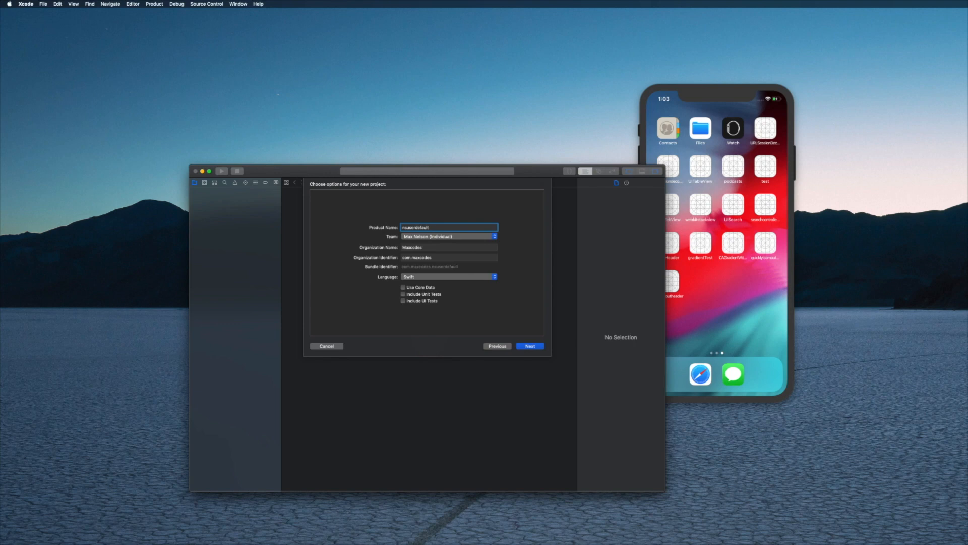
left_click(530, 346)
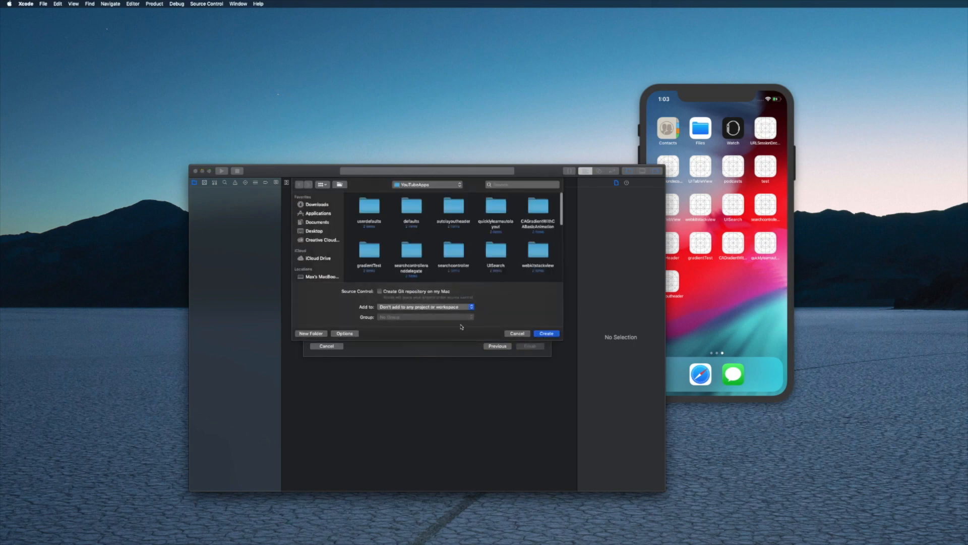
left_click(517, 332)
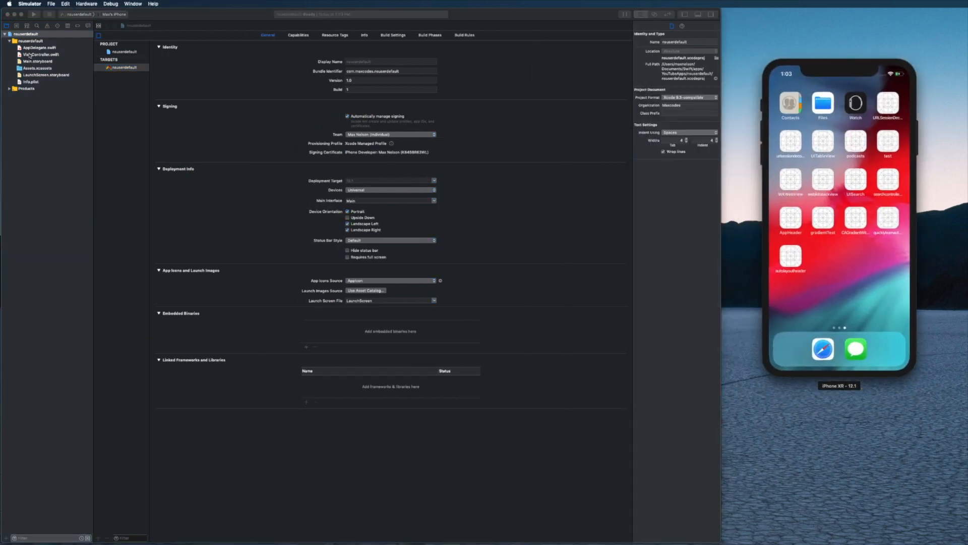
Open ViewController.swift and place the cursor on a new line inside the class.
left_click(37, 54)
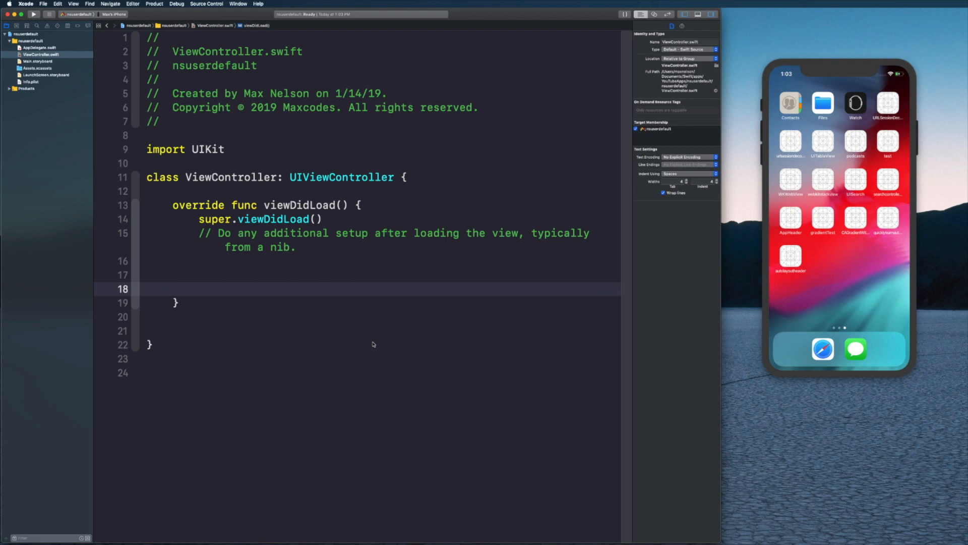
left_click(198, 289)
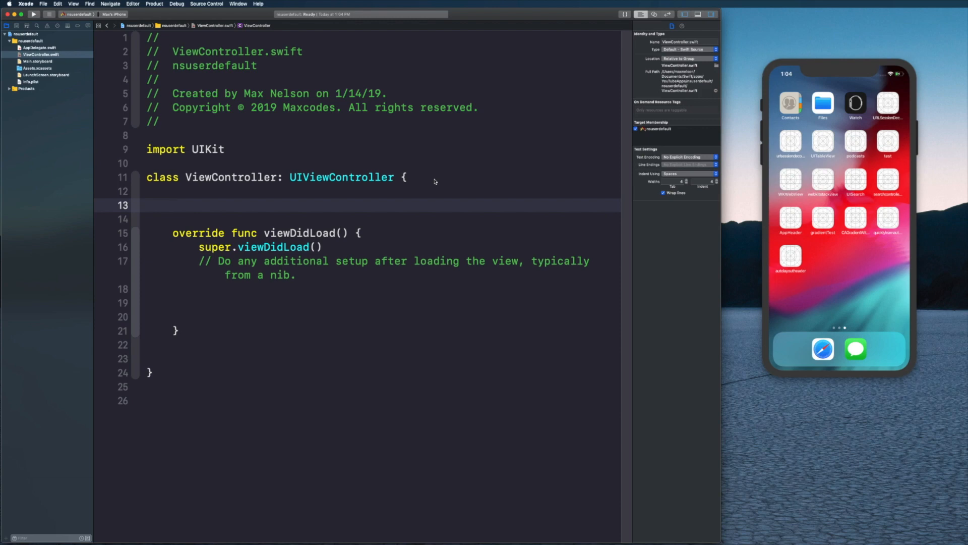
Declare `let btn = UIButton()`, correcting the mistaken UIBarButtonItem type.
type("let")
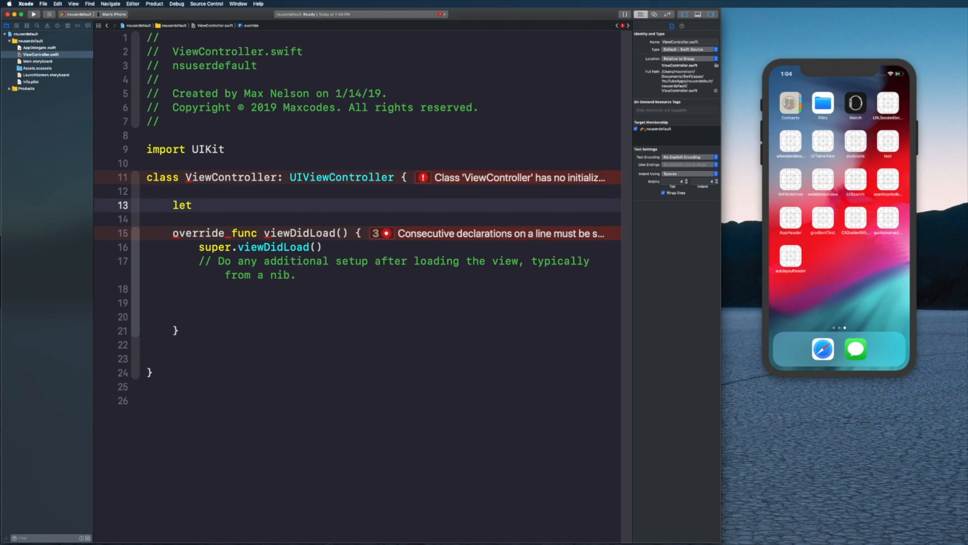
type("btn =")
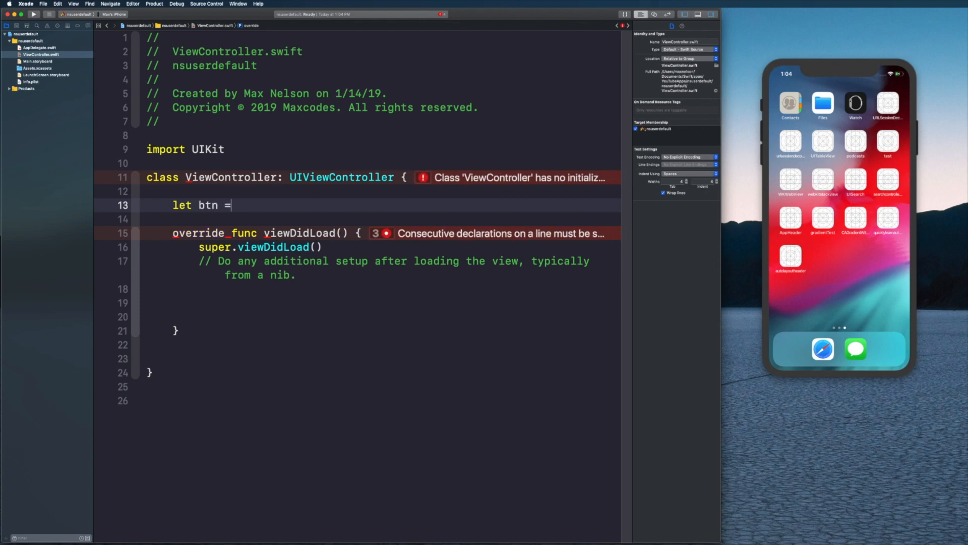
type("UIBarButtonItem(")
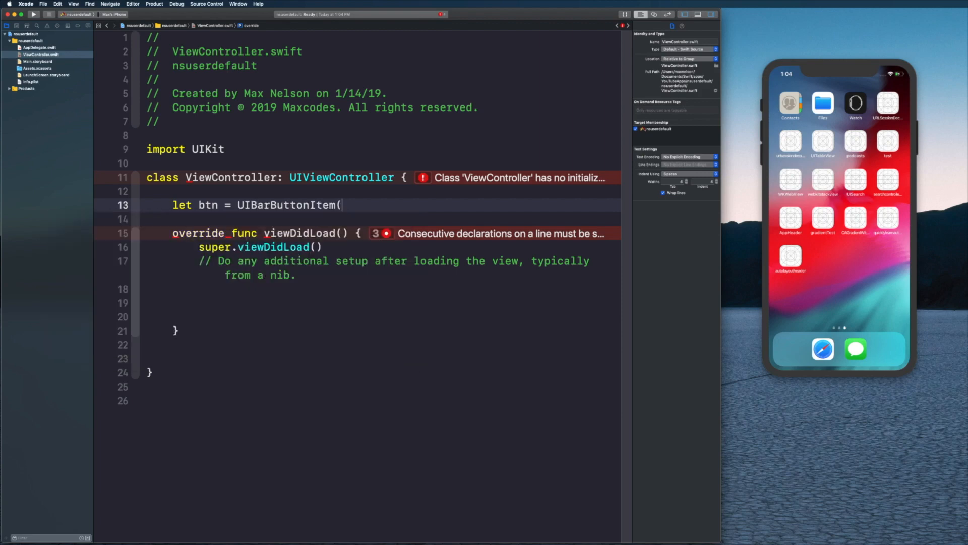
key("backspace")
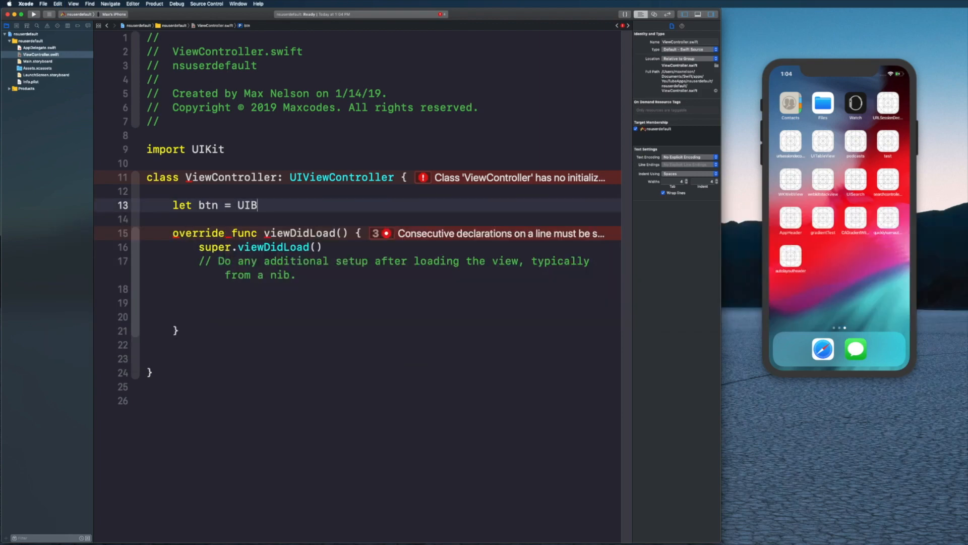
type("utton()")
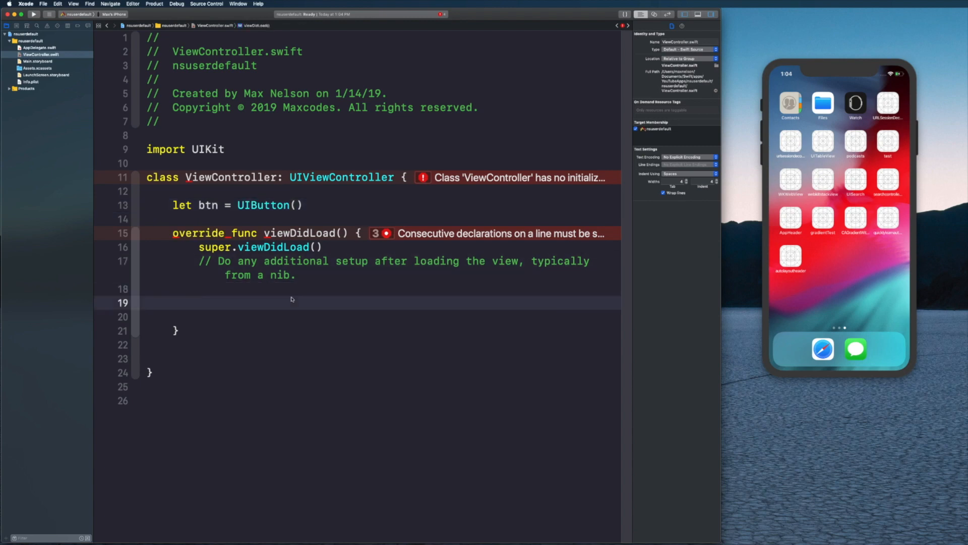
Give btn a red background and the title 'Nothing saved.' for the normal state.
type("btn.bac")
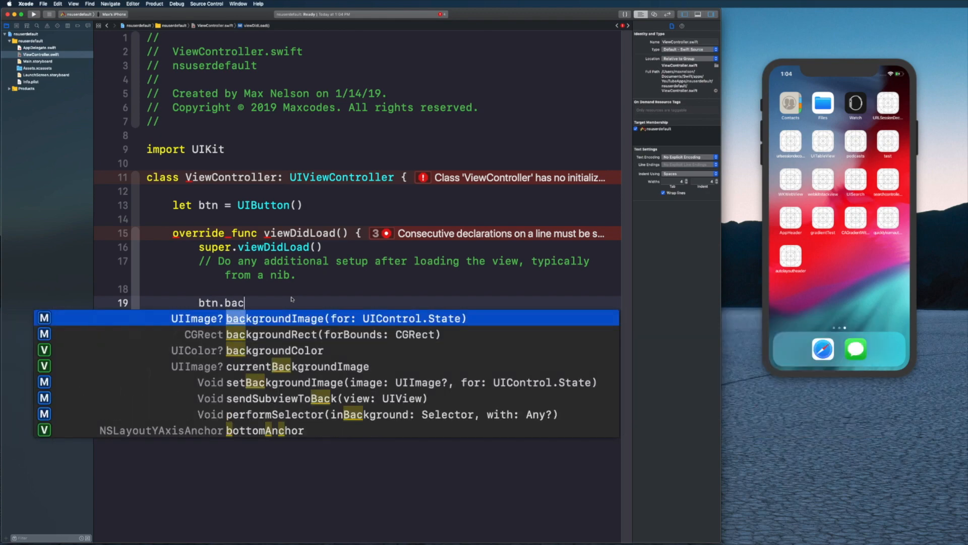
left_click(273, 350)
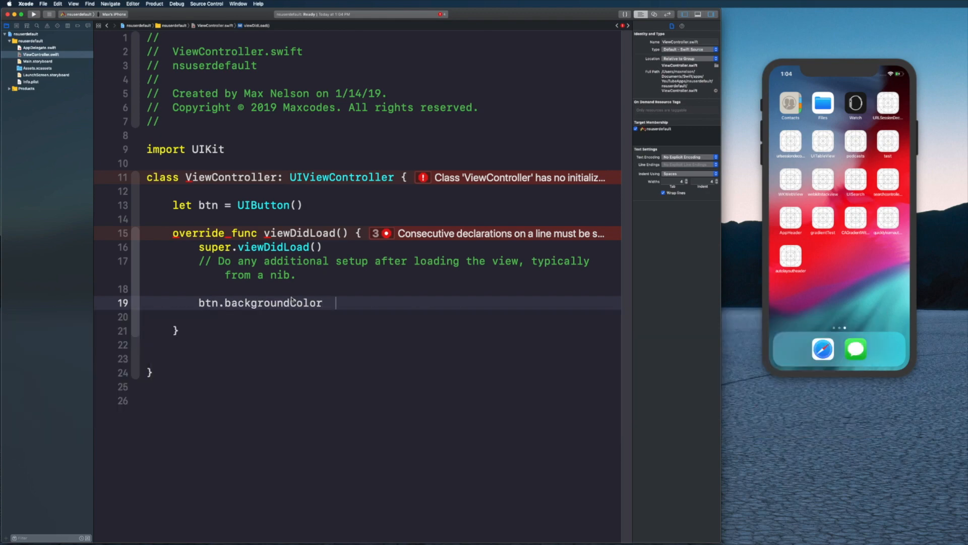
type("=")
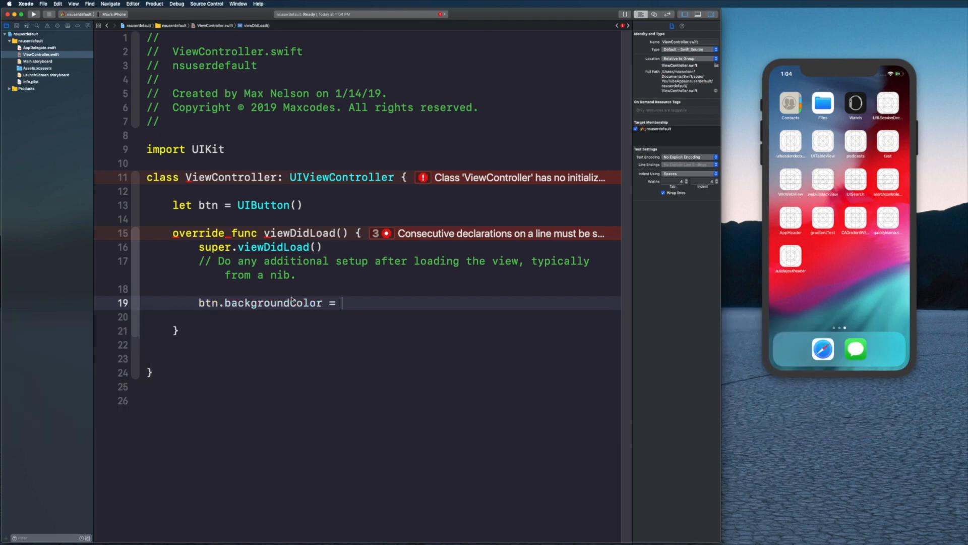
type(".red")
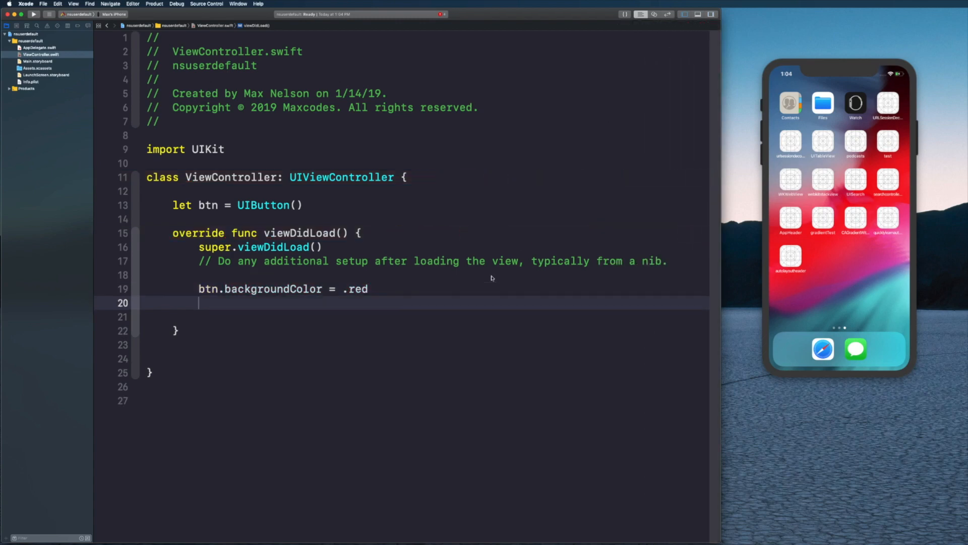
type("btn.sett")
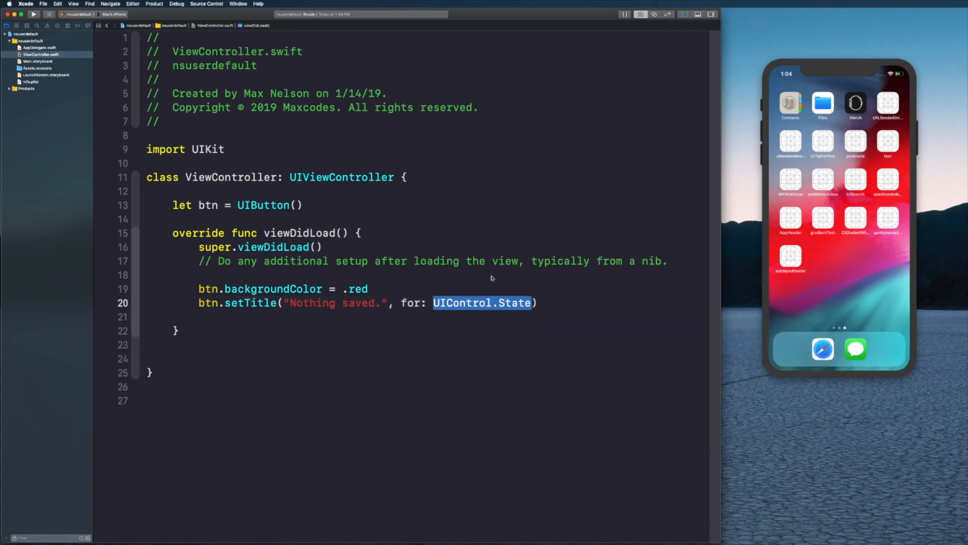
type(".norma")
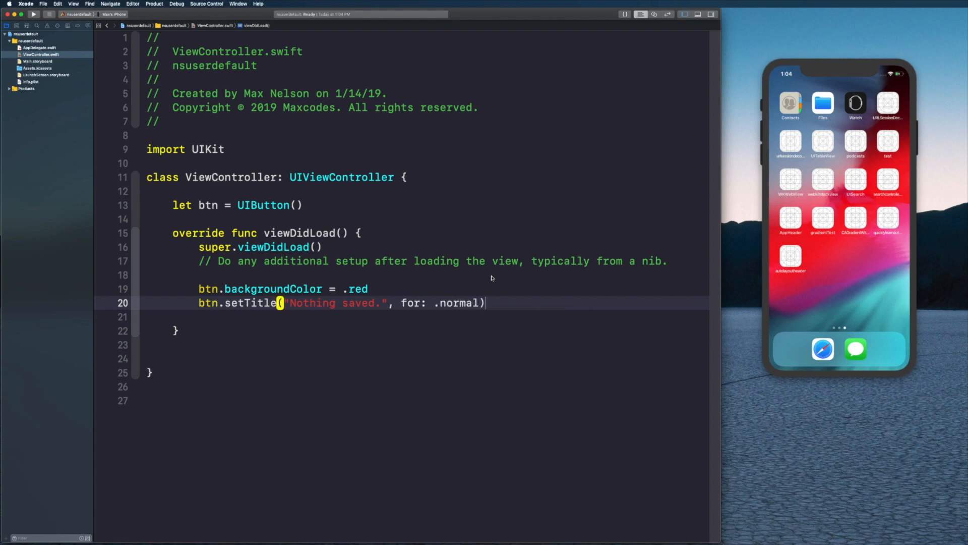
type("btn.addTarget(self, action: #, for: UIControl.Event")
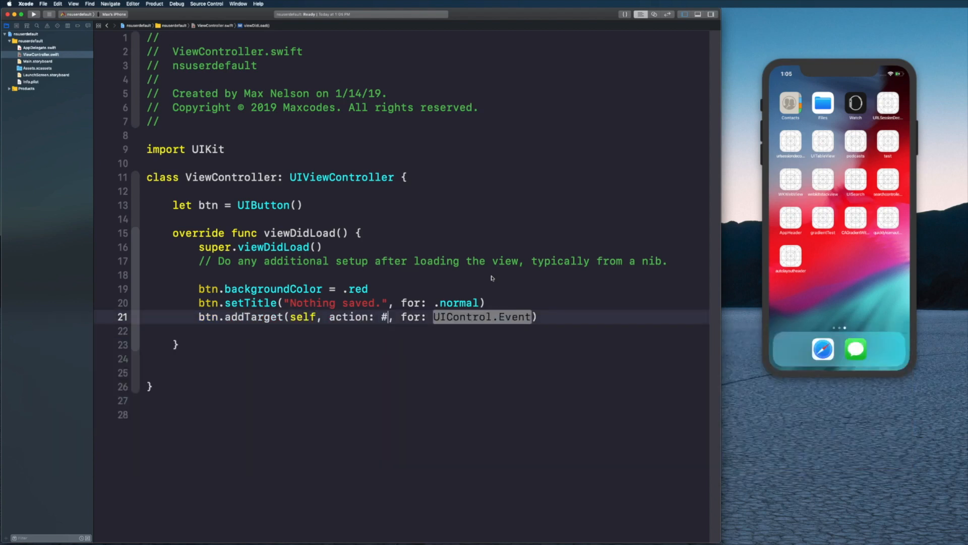
type("selector(self.tap")
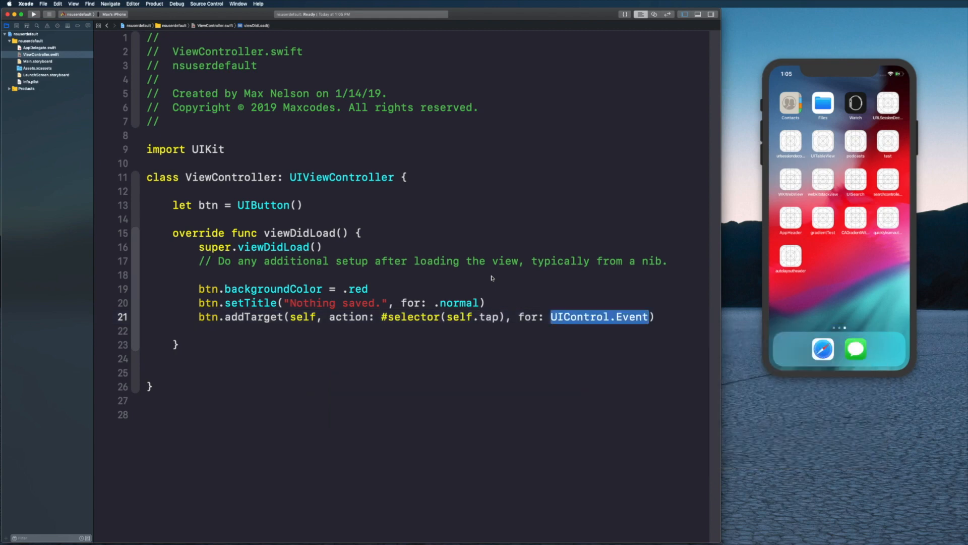
type(".touch")
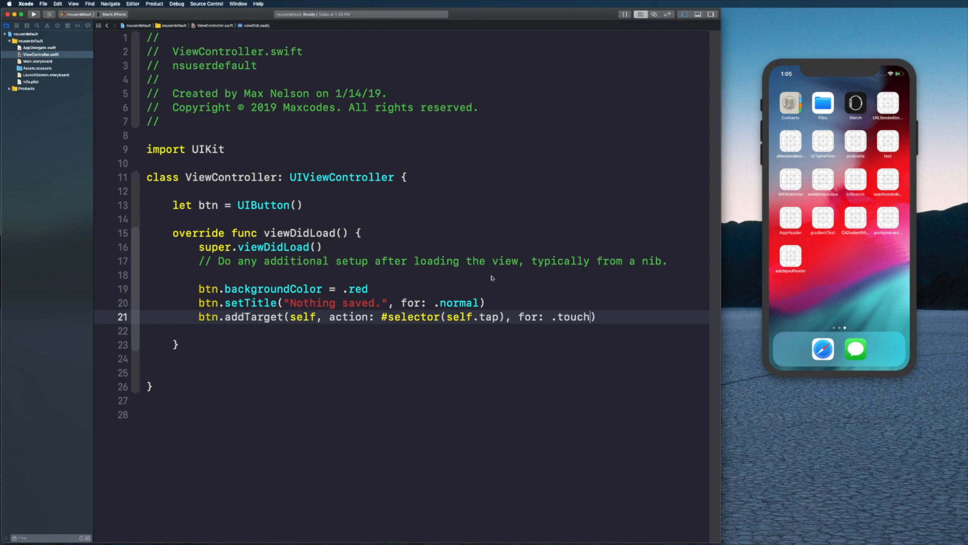
type("UpInside")
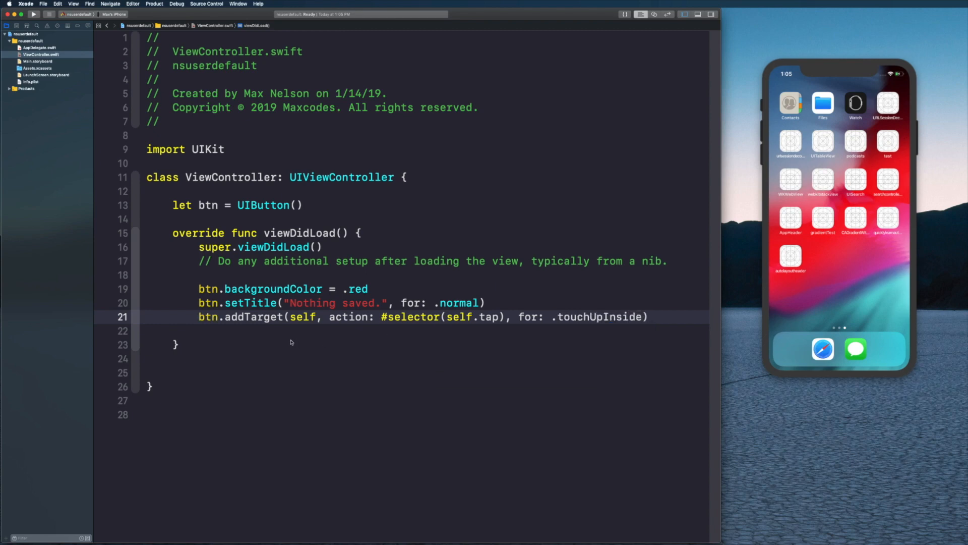
type("@objc func se")
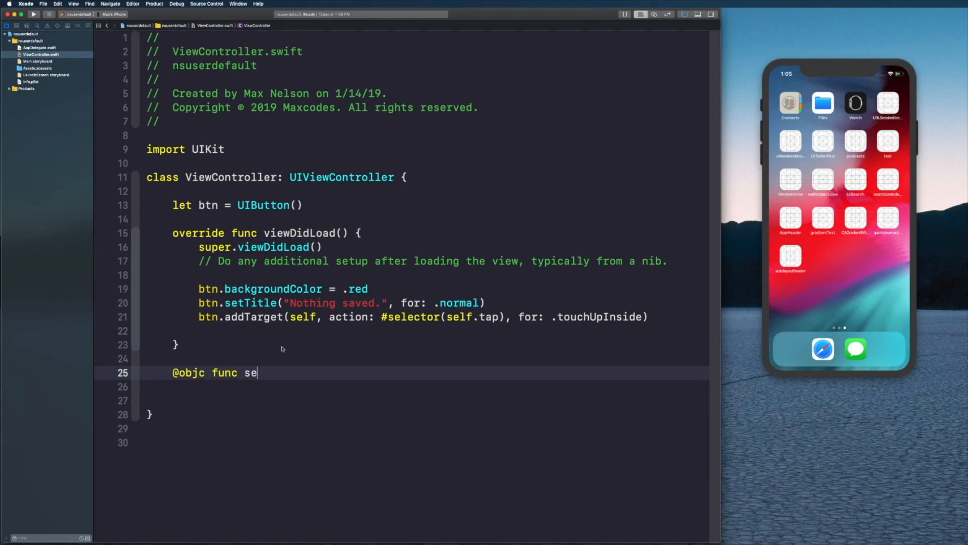
type("tap() {")
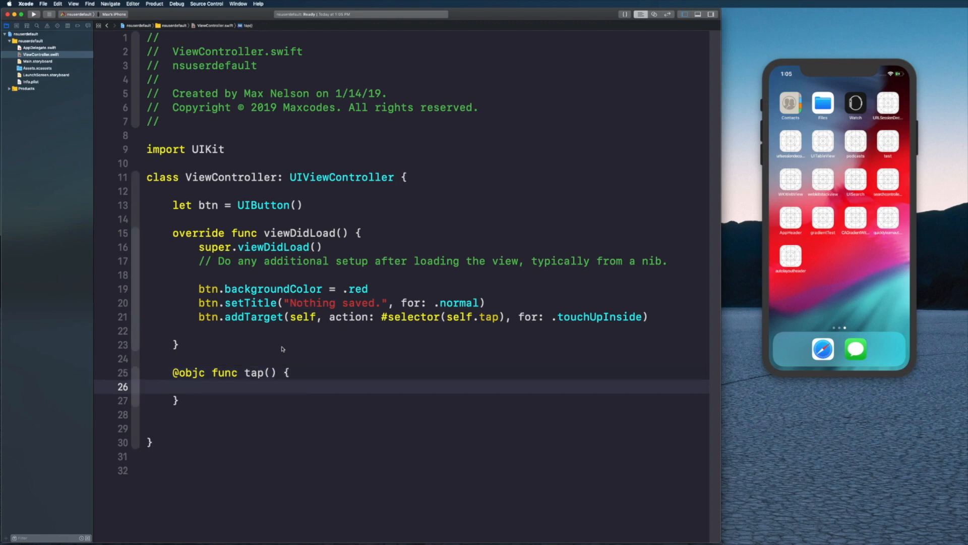
left_click(198, 386)
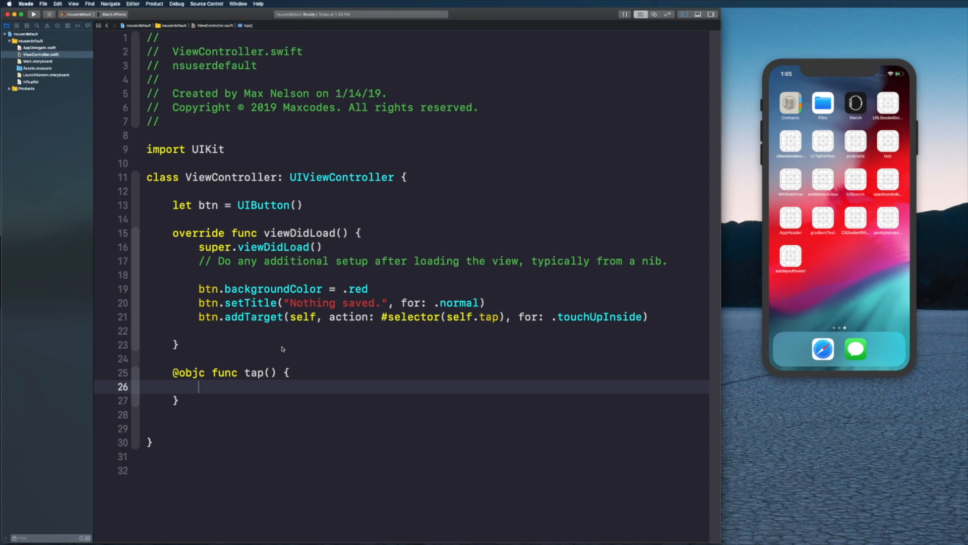
Size btn to 200 by 40, centre it on view.center, and add it as a subview.
left_click(443, 334)
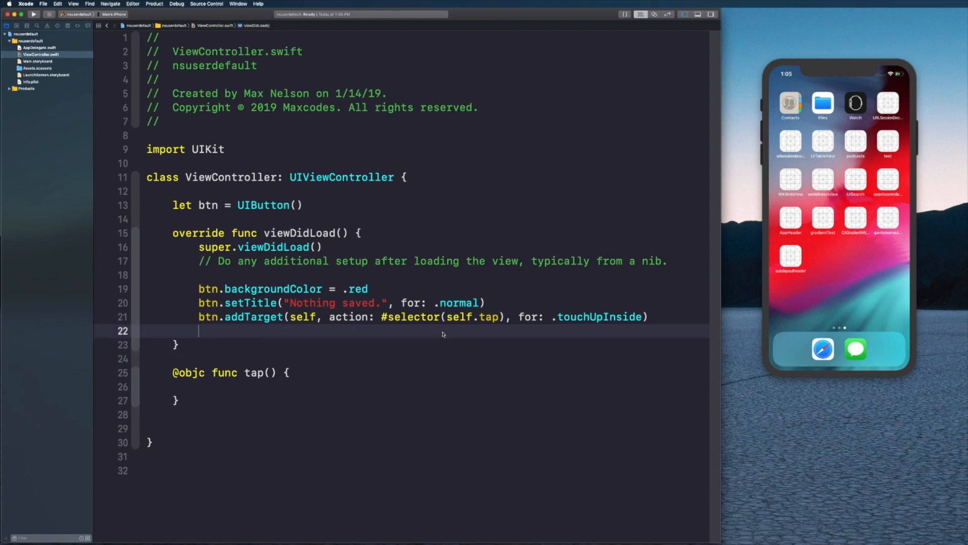
type("btn.frame.size = CG")
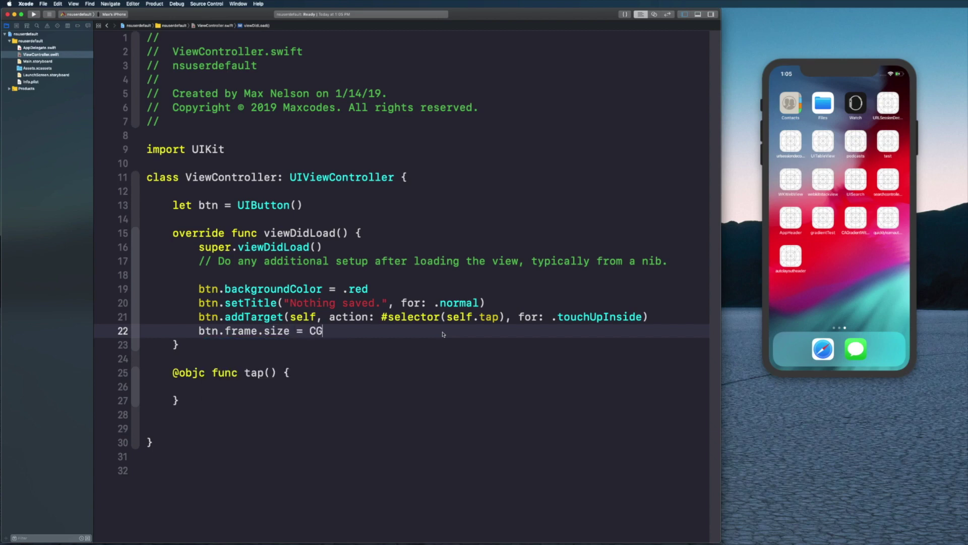
type("Size(width: 200, height: 40")
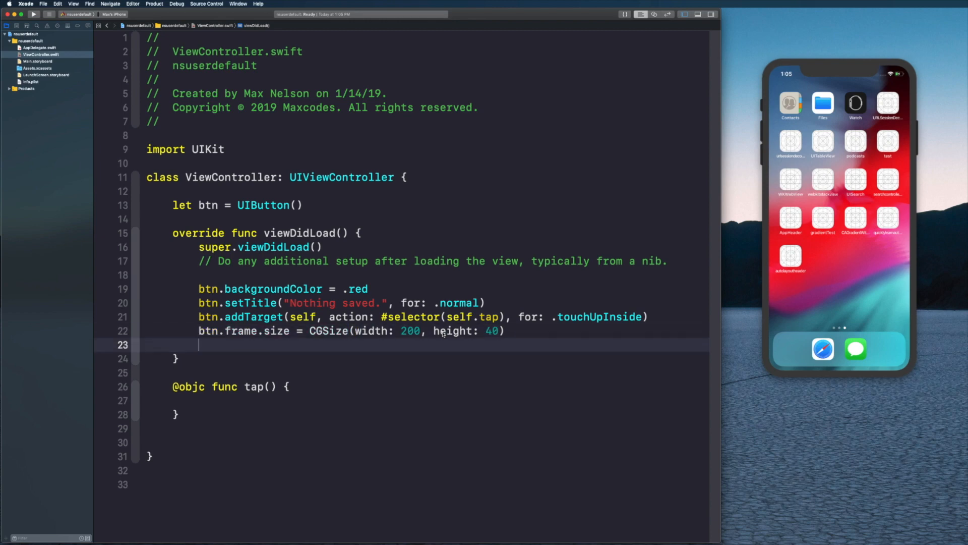
type("btn.center =")
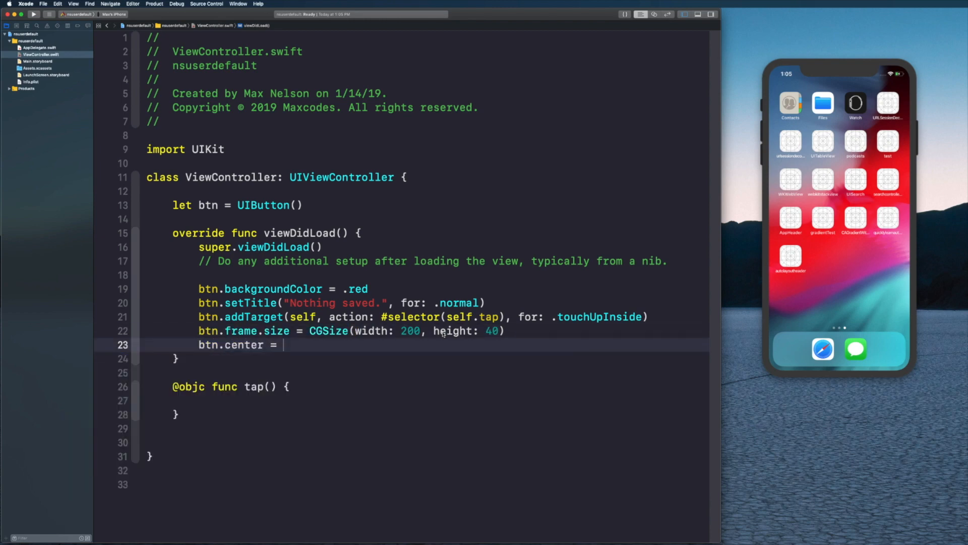
type("view.center")
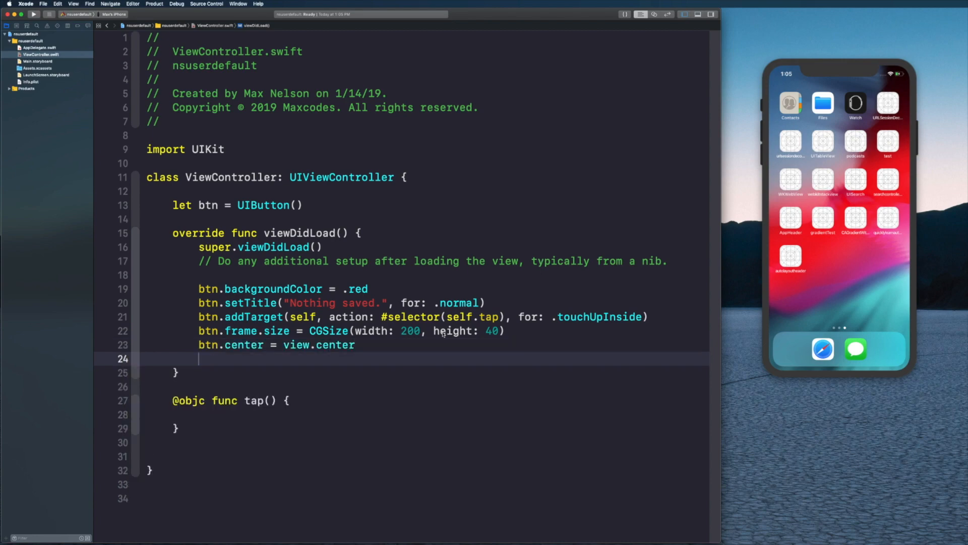
type("view.addSubview(btn")
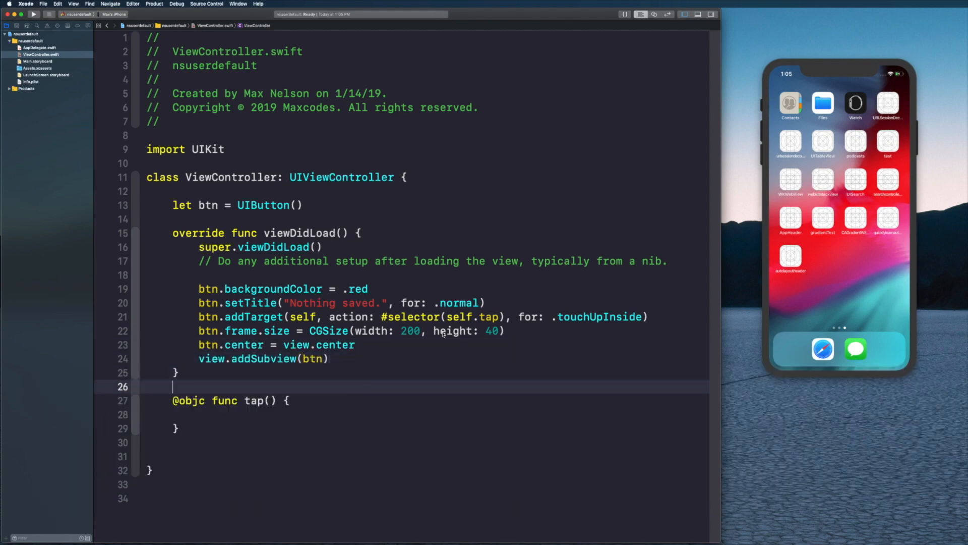
Make tap() print 'tapping button' to the console.
type("console")
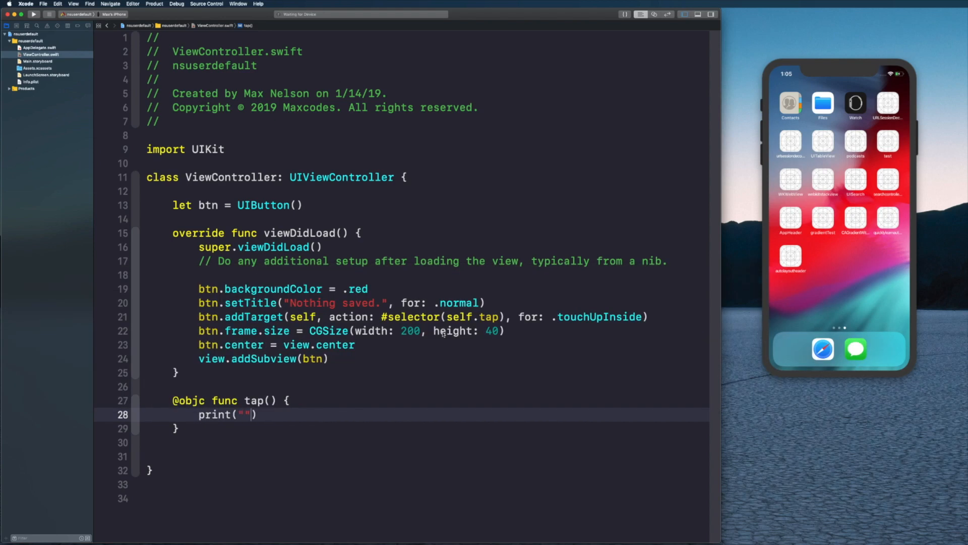
type("tapping")
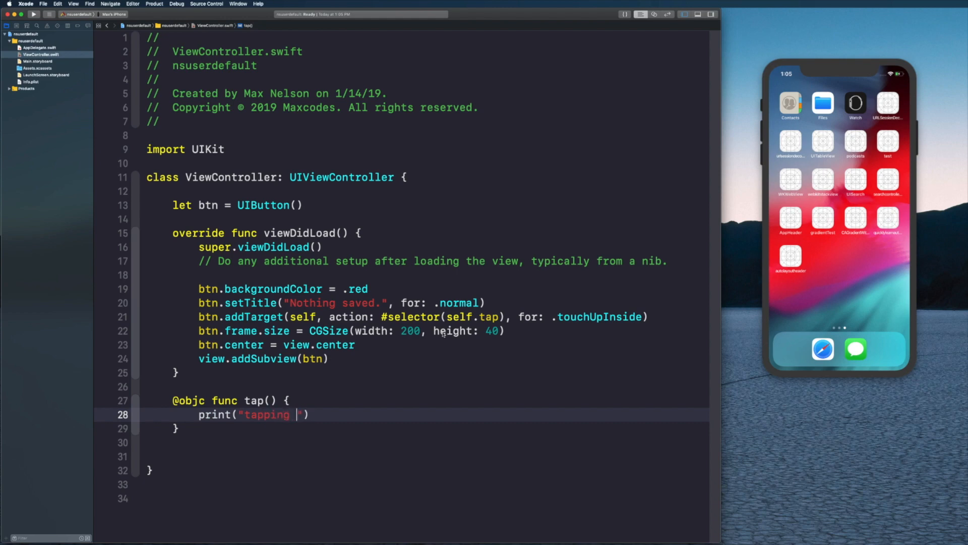
type("button")
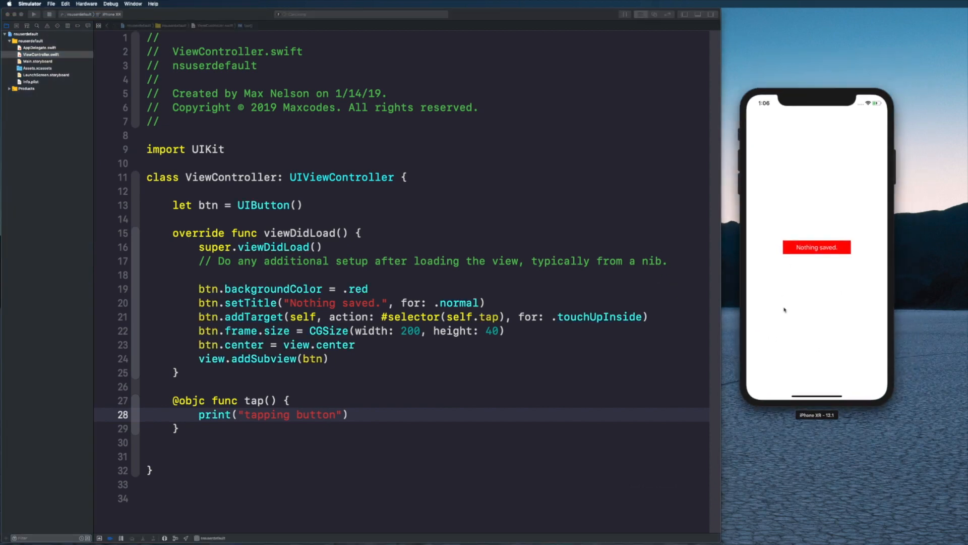
mouse_move(793, 253)
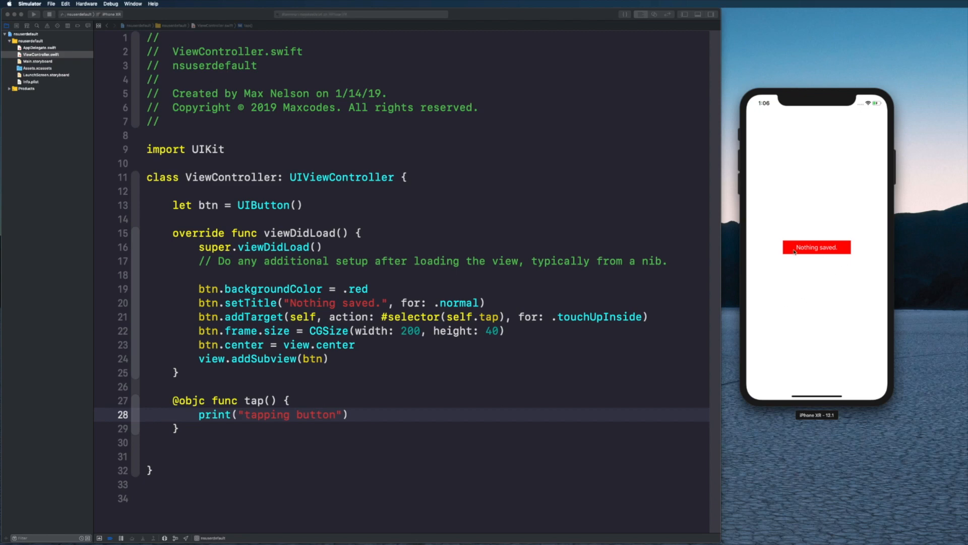
Tap the red 'Nothing saved.' button in the iPhone XR simulator to log 'tapping button'.
left_click(816, 247)
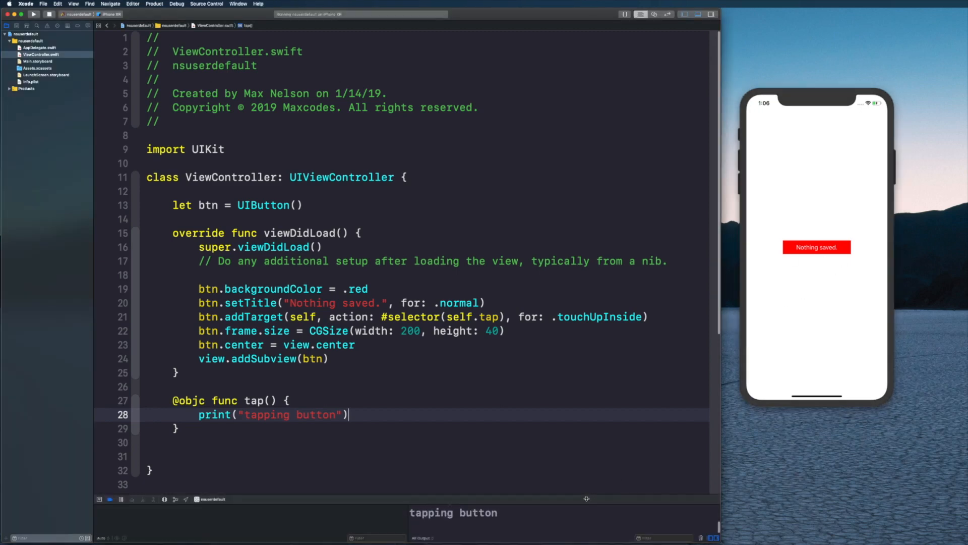
left_click(816, 247)
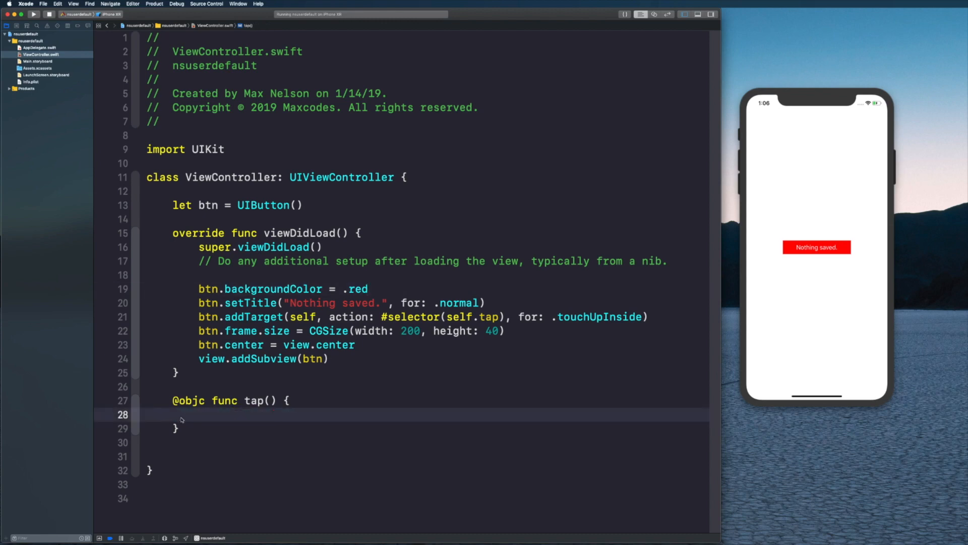
Write UserDefaults.standard.set("This is it chief.", forKey: "text") inside tap().
type("USerd")
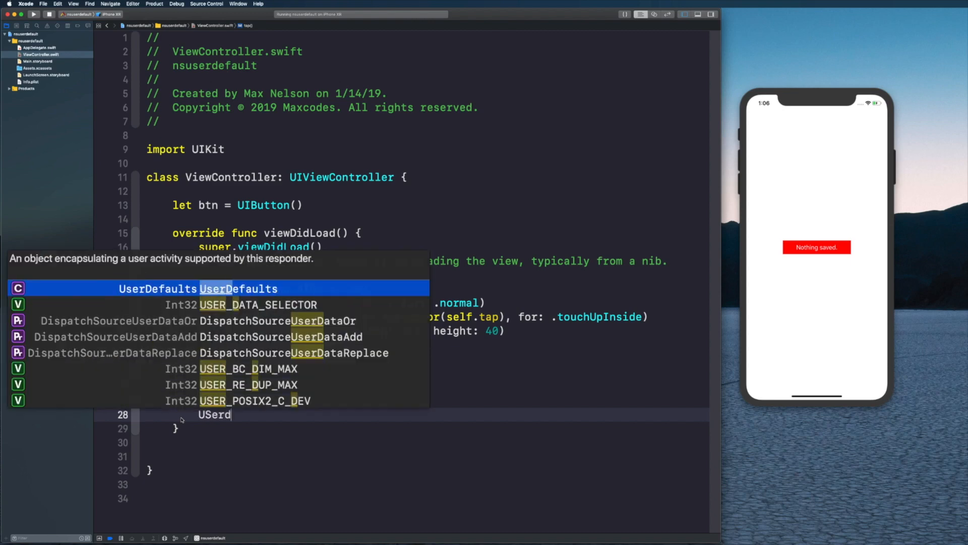
type("ef")
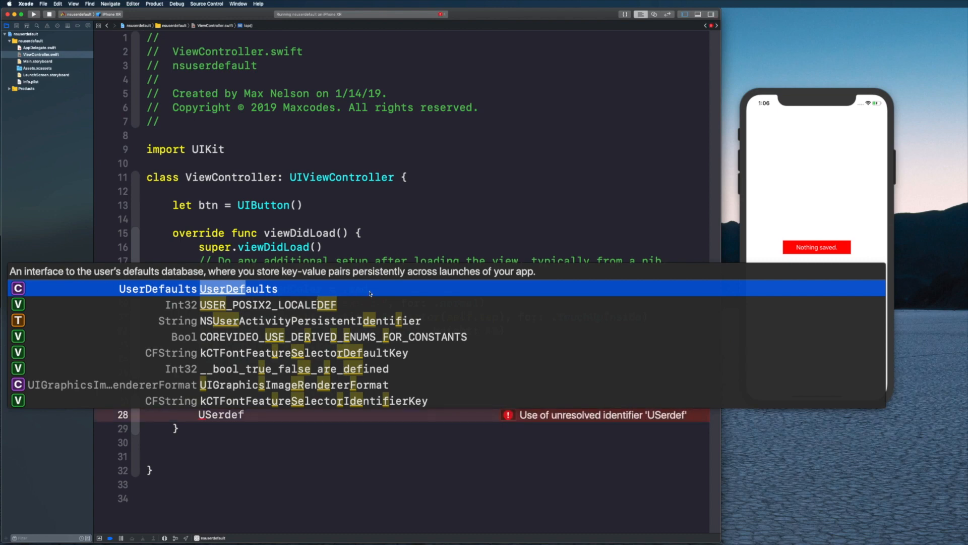
mouse_move(505, 287)
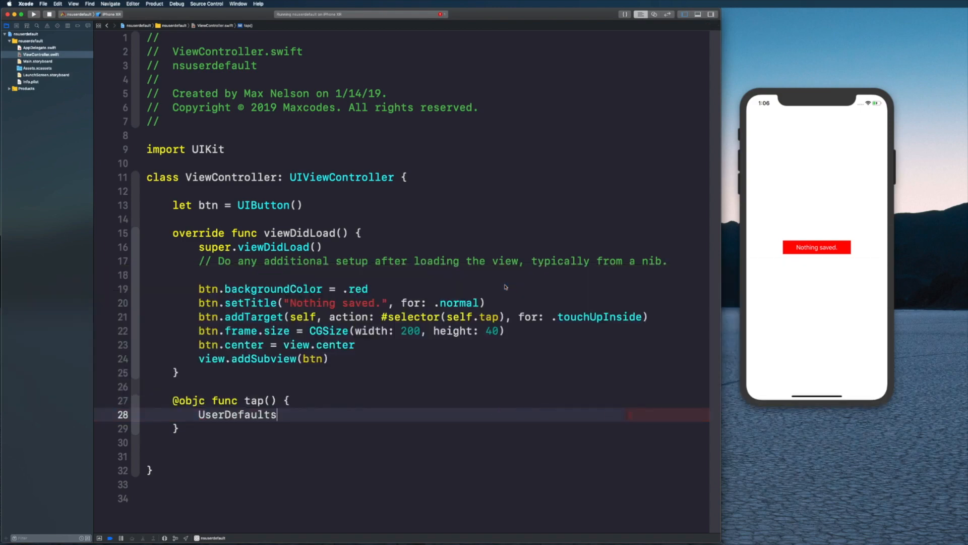
type(".stand")
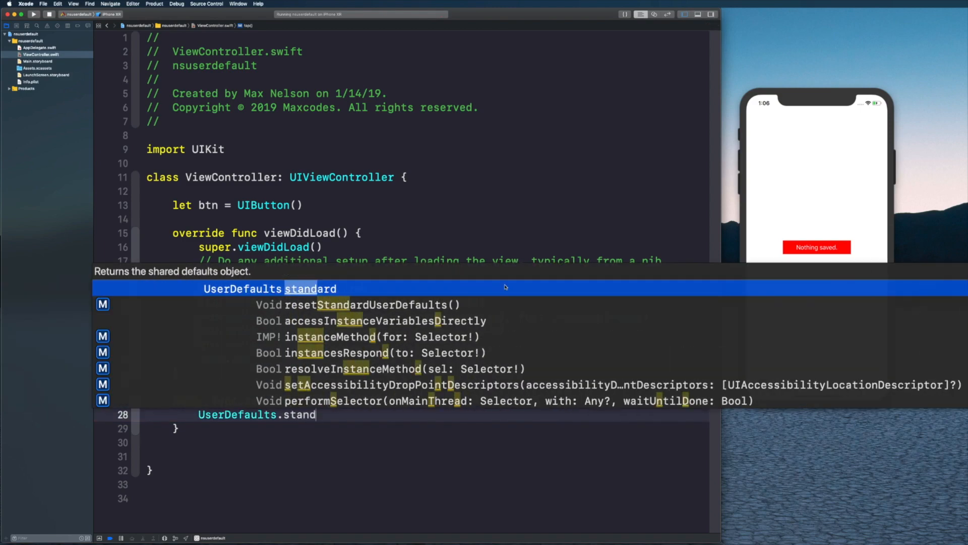
type(".obj")
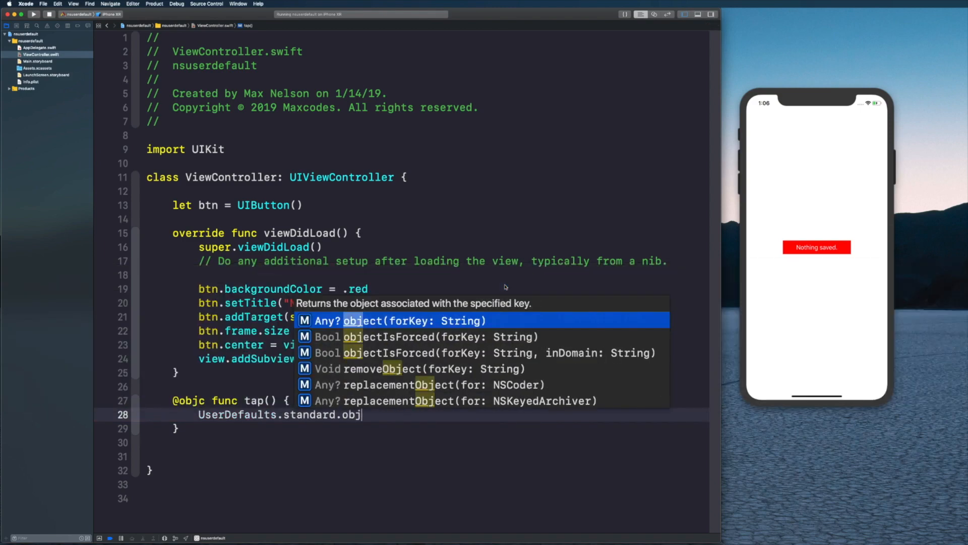
type("ect")
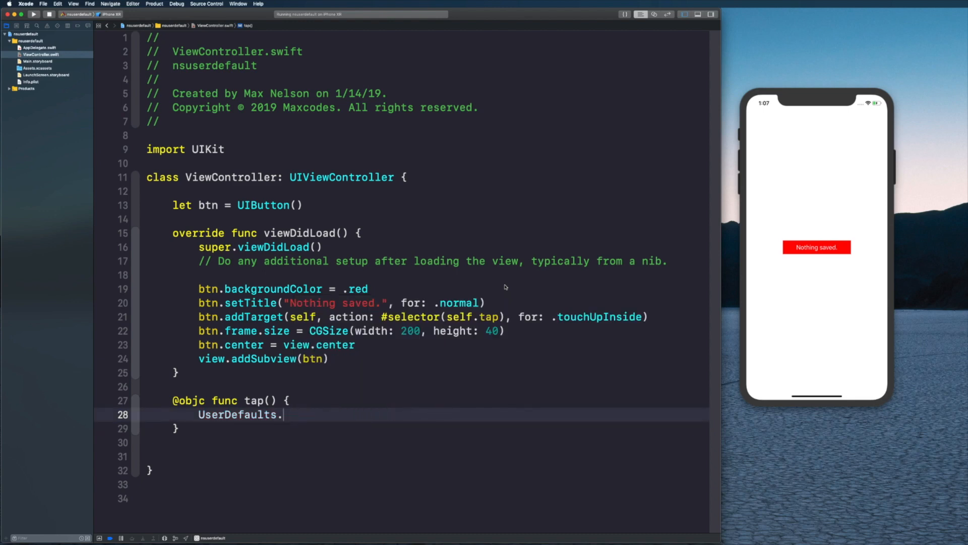
type("standard.se")
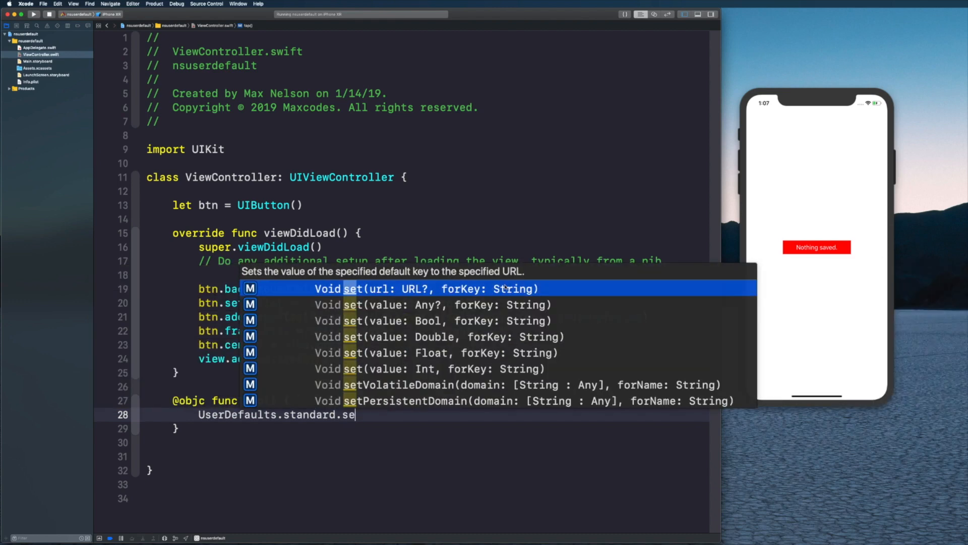
key("Down")
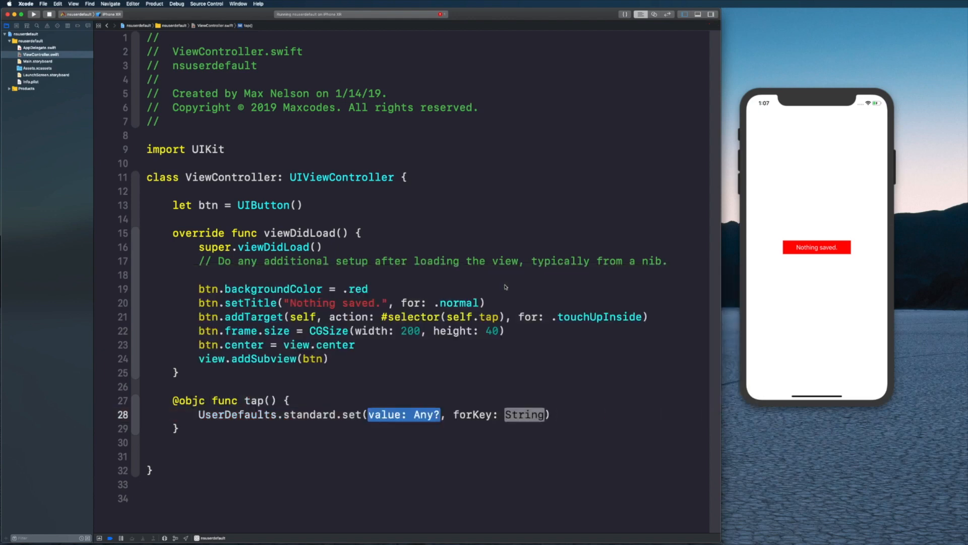
type("\"This i\"")
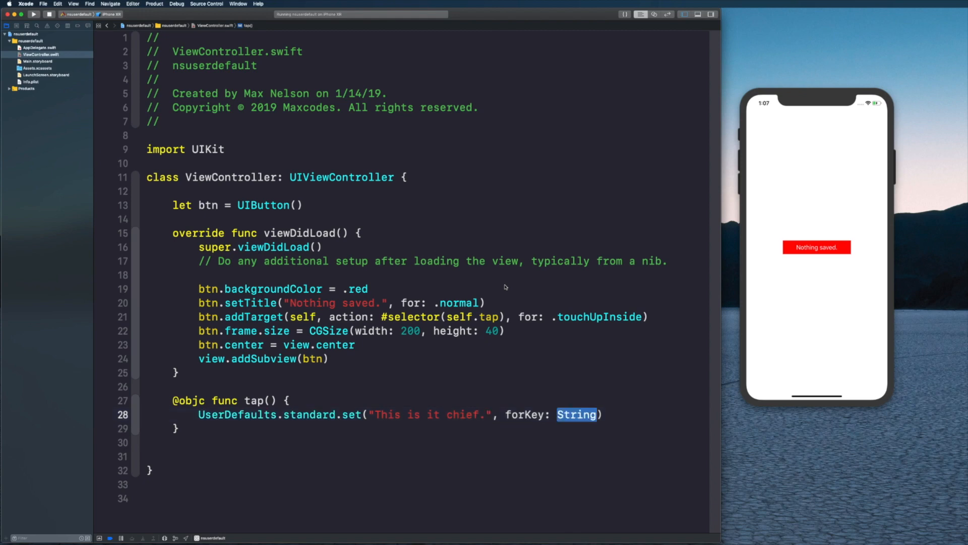
type("\"text\"")
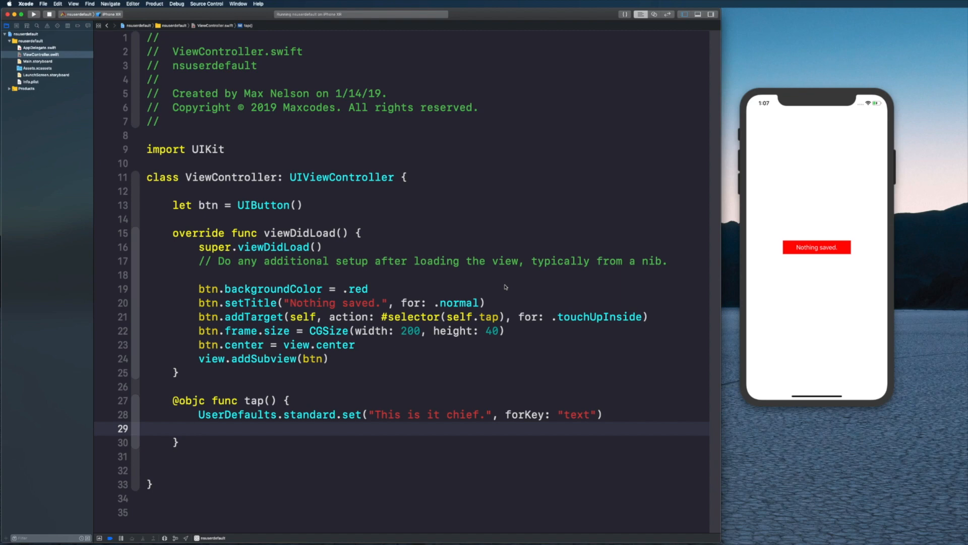
mouse_move(459, 458)
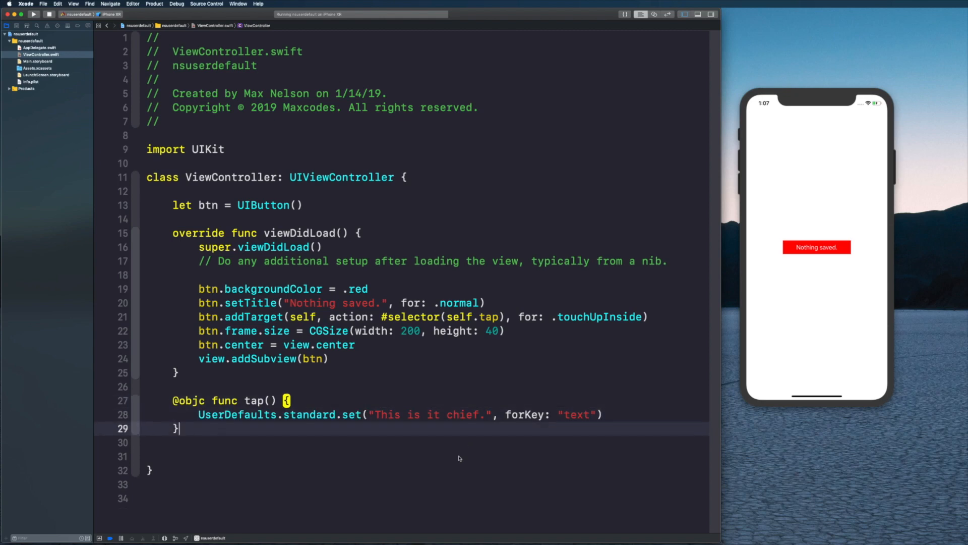
left_click(51, 26)
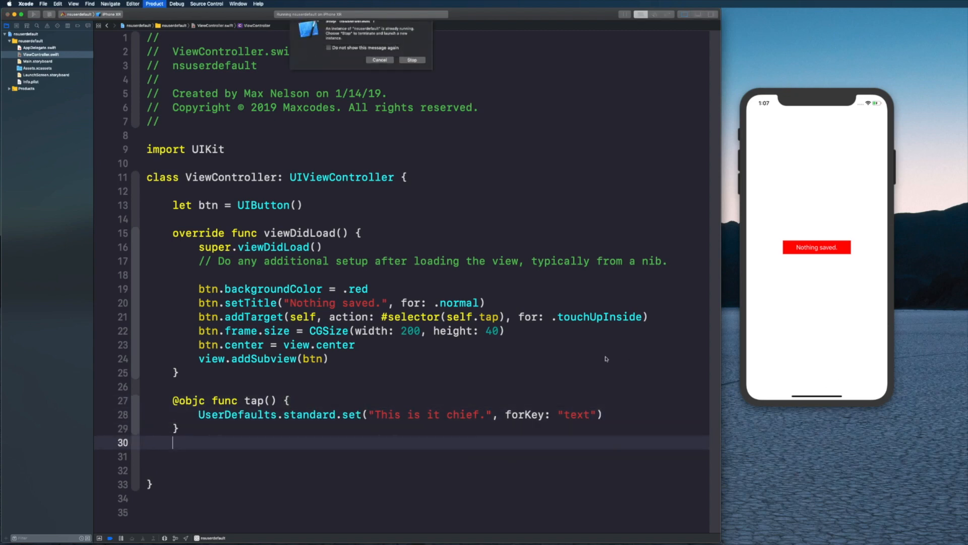
left_click(412, 59)
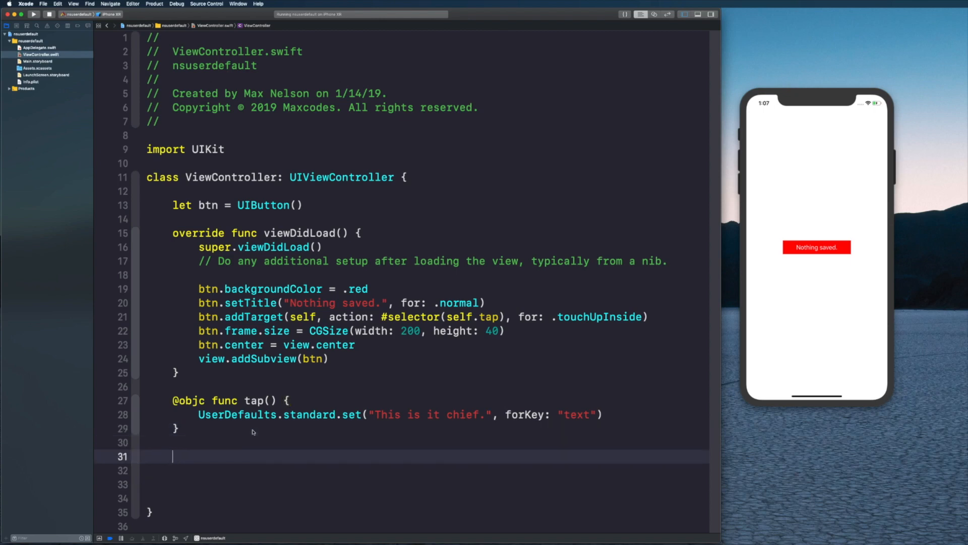
Add viewDidAppear with an if-let reading the UserDefaults key "text" as? String.
type("viewdidAppear(_ animated: Bool) {")
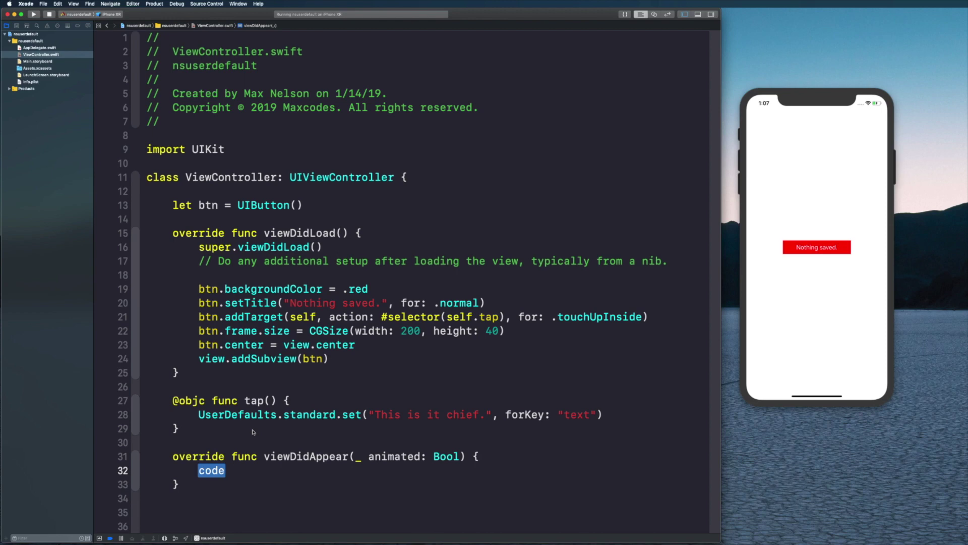
type("viewdida")
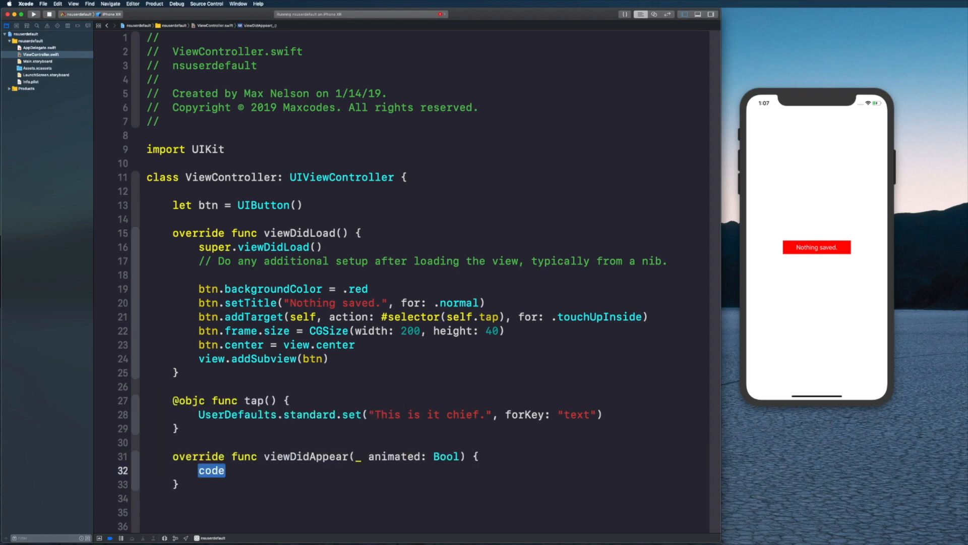
type("if le t")
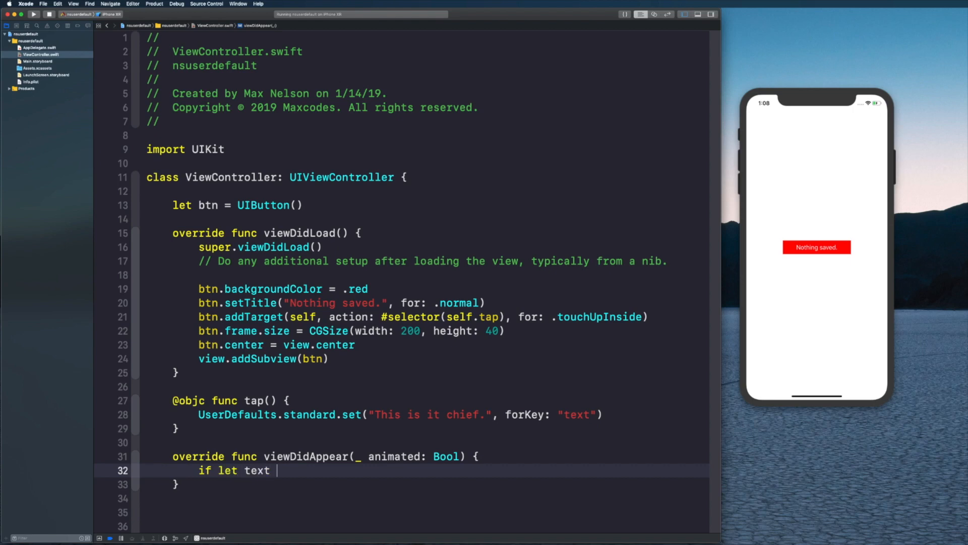
type("= Userde")
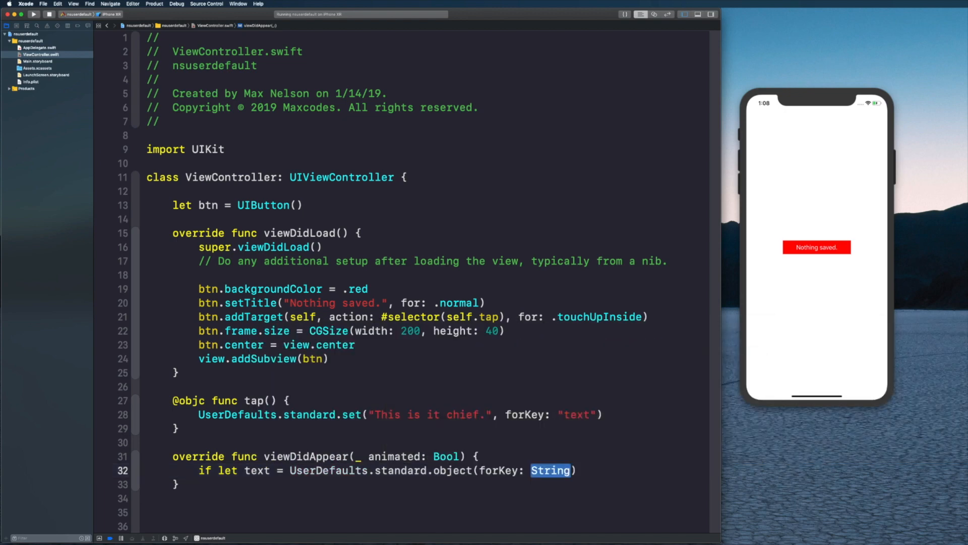
type("\"text\"")
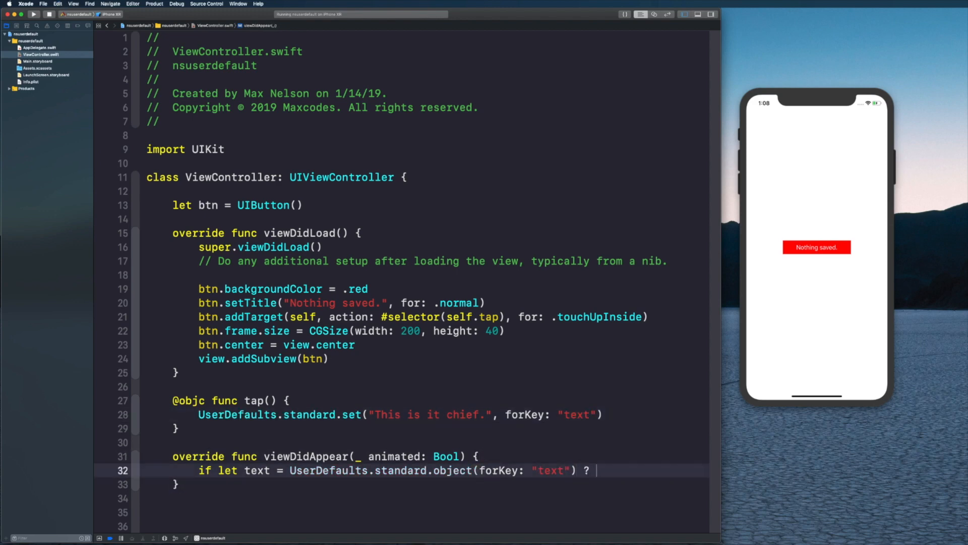
type("as? String {")
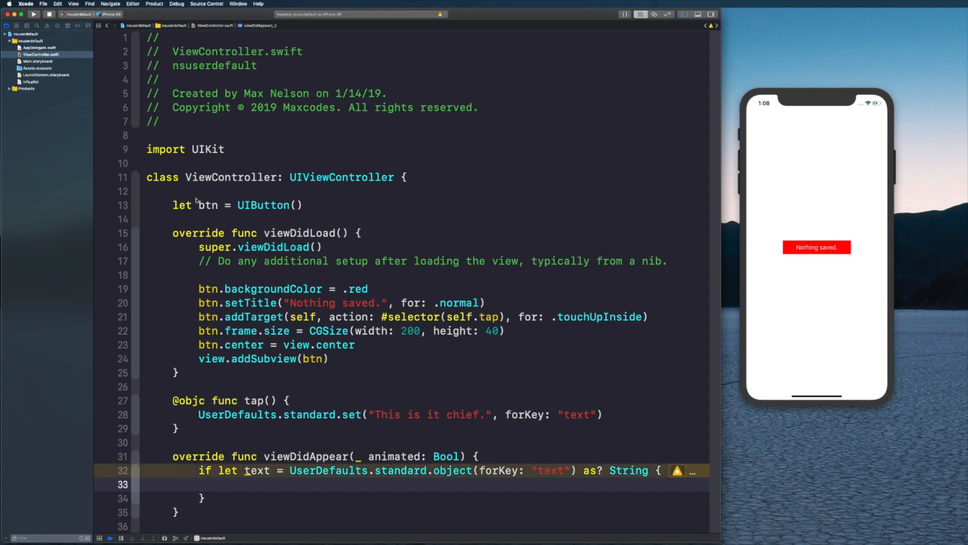
Set btn's title to the saved text, or 'Nothing Saved.' in the else branch.
type("self.btn.setTitle(text, for: UIControl.State")
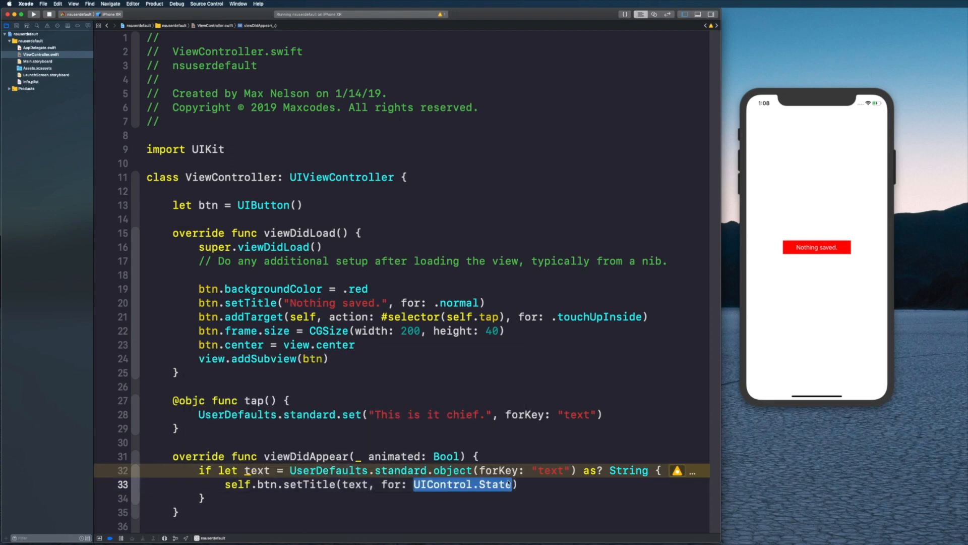
type(".normal")
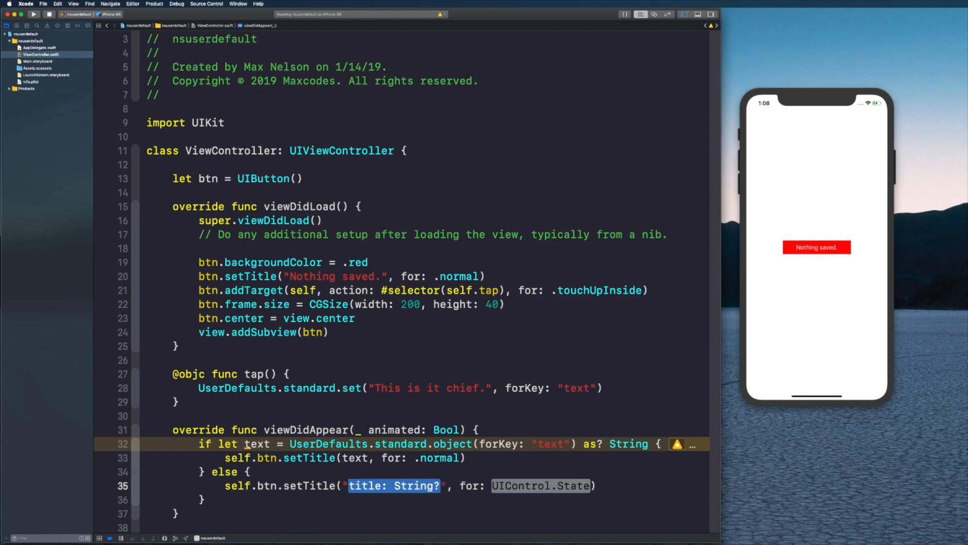
type("Still No")
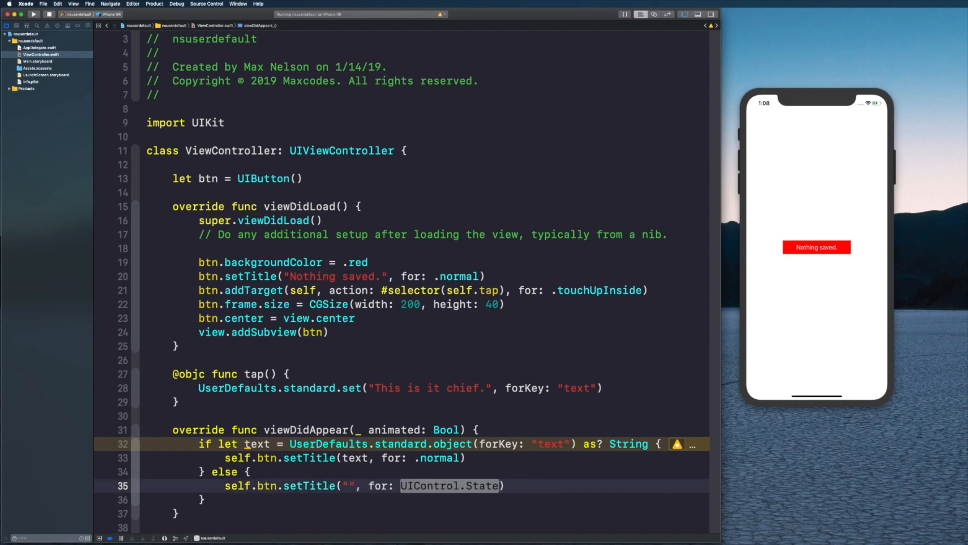
type("Nothing Saved")
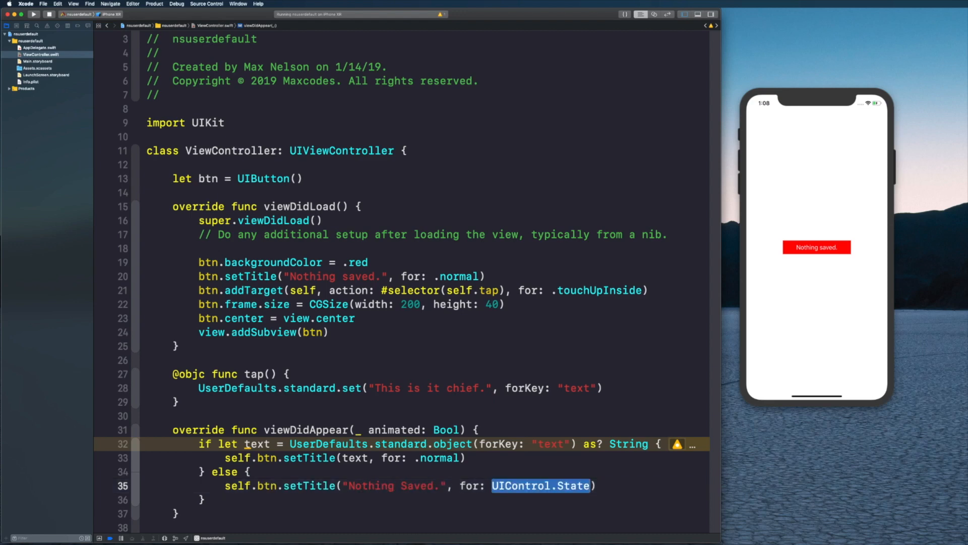
type(".normal")
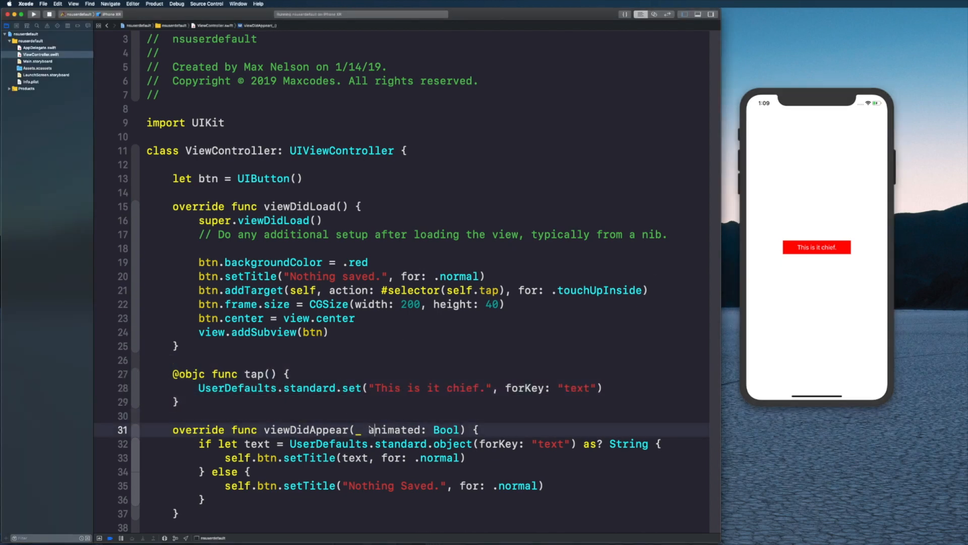
Delete the nsuserdefault app from the Simulator home screen, then run a fresh install.
scroll("down", 3)
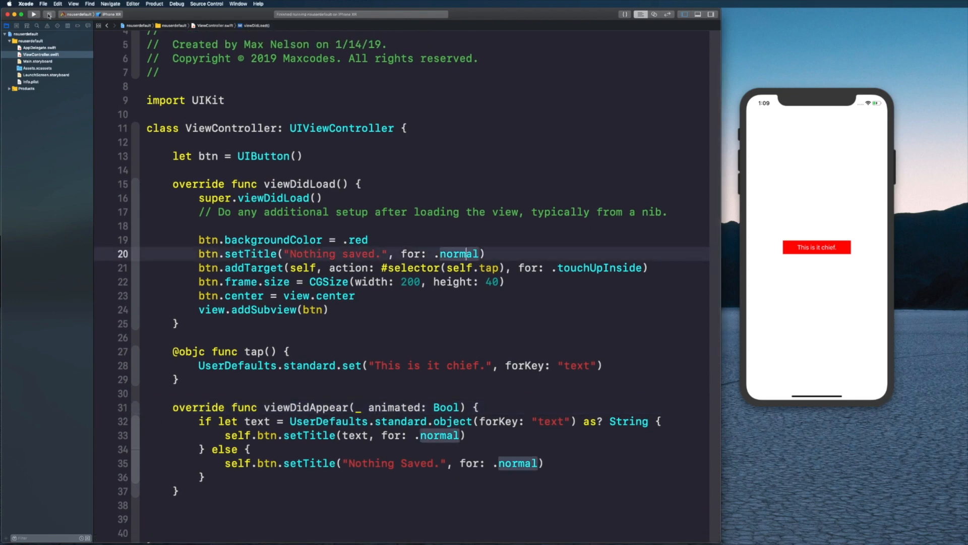
left_click(33, 14)
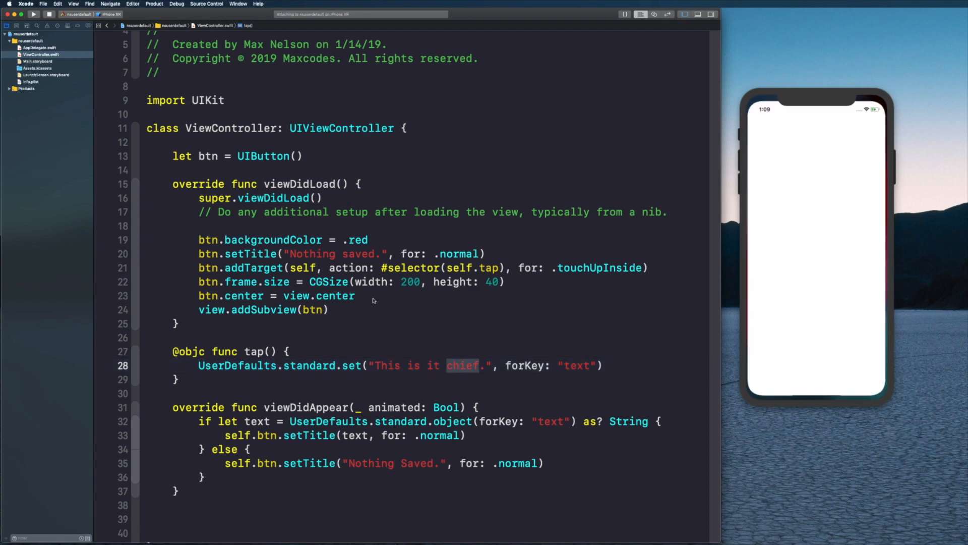
left_click(44, 13)
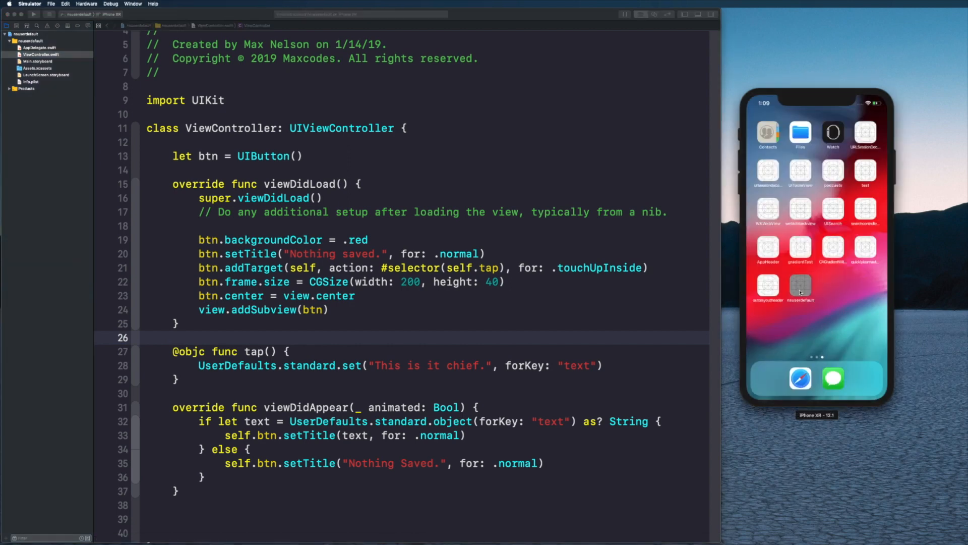
left_click(800, 284)
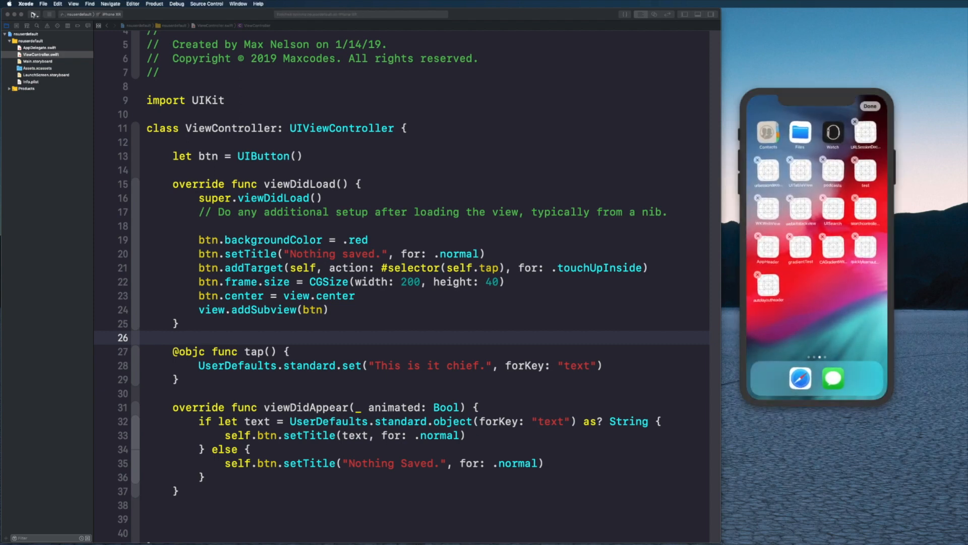
left_click(25, 14)
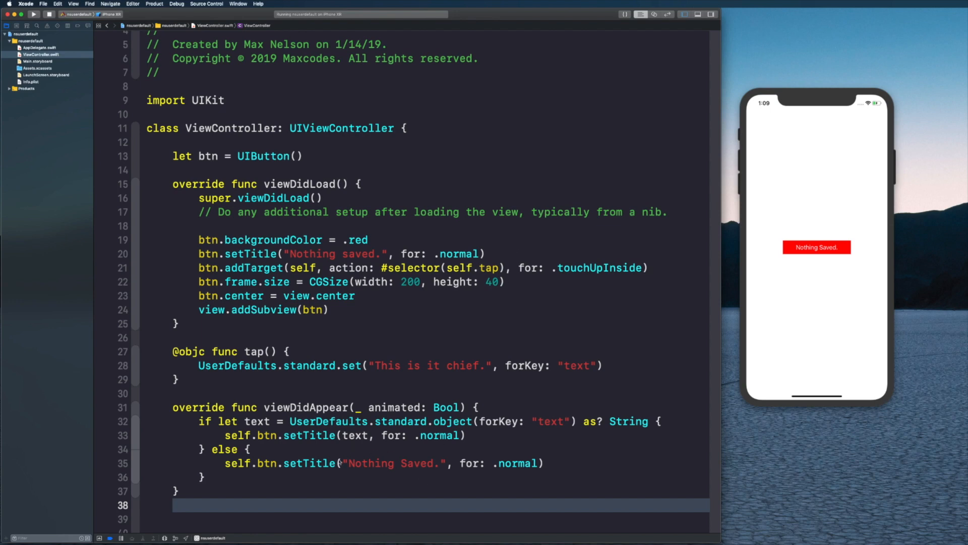
Delete the btn.setTitle("Nothing saved.") line from viewDidLoad and rerun the app.
double_click(311, 253)
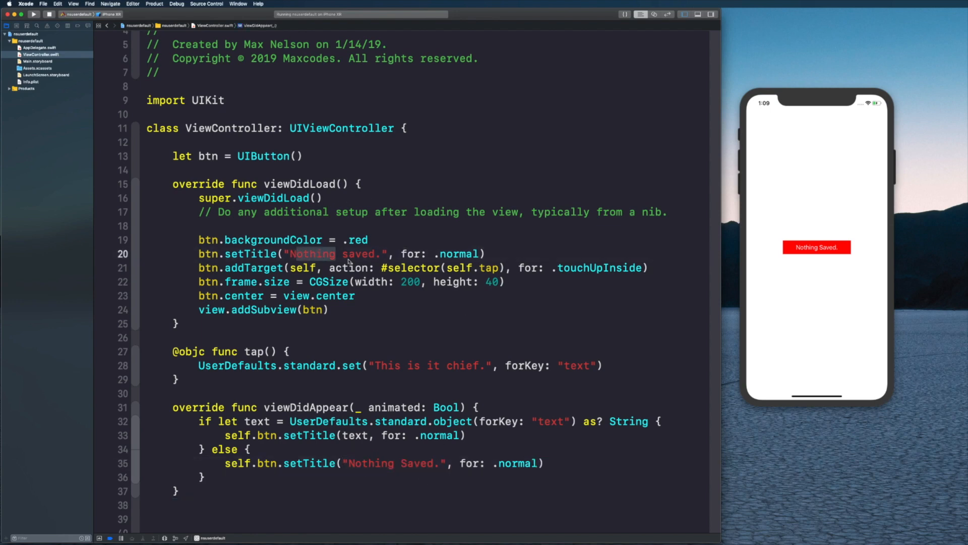
left_click(364, 254)
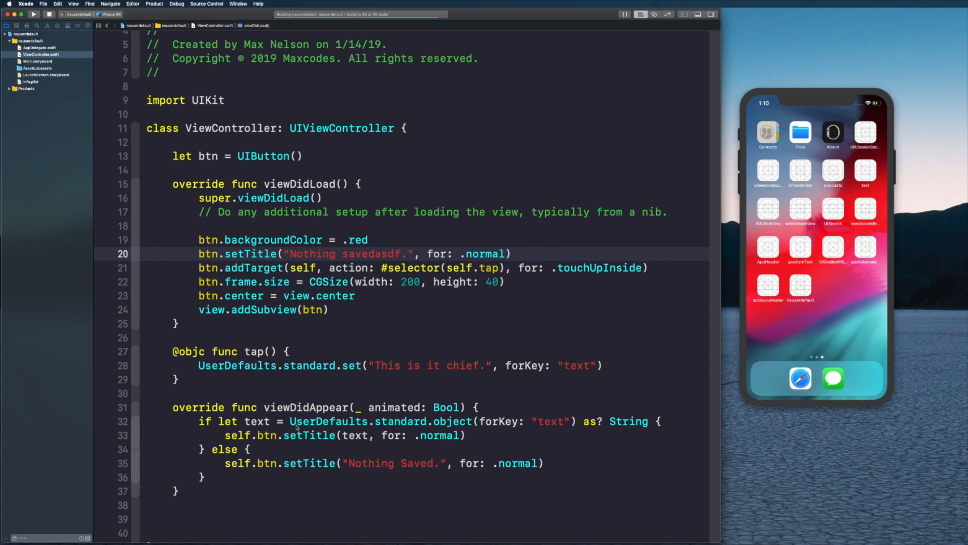
left_click(41, 14)
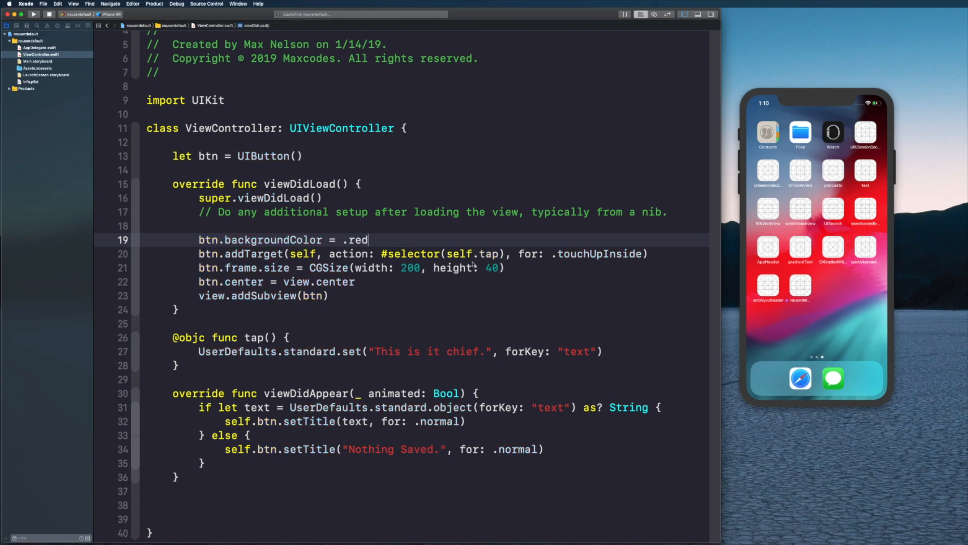
left_click(28, 13)
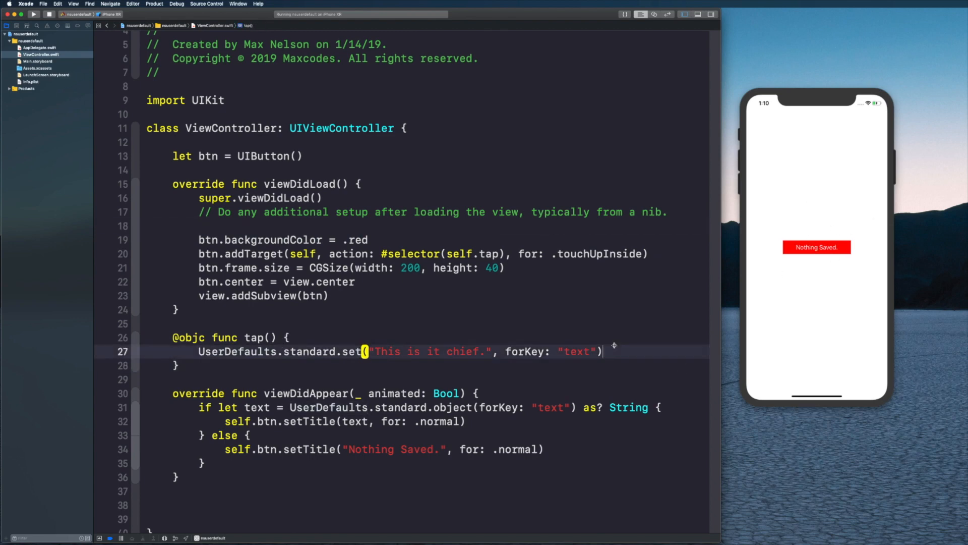
Add a blank line in tap() and rerun so the button shows 'This is it chief.'.
key("Return")
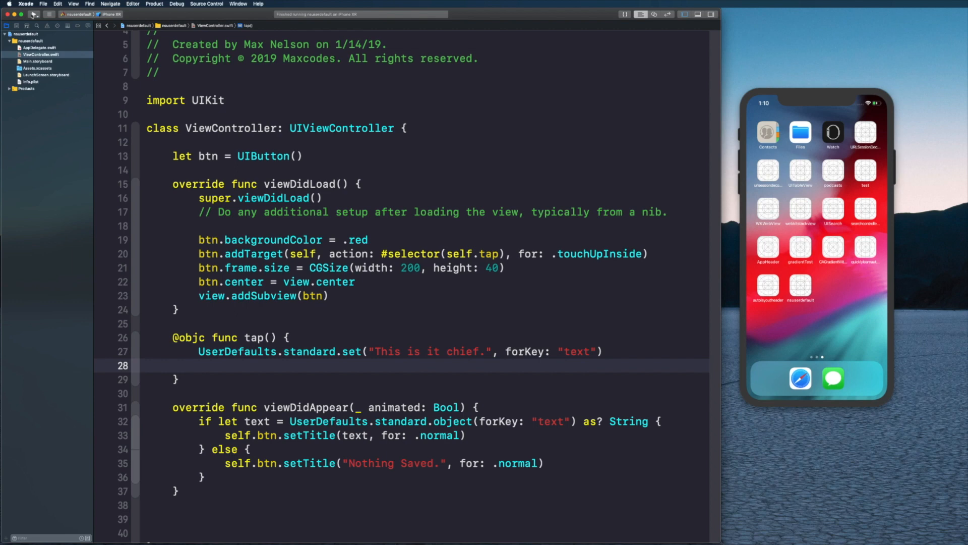
left_click(7, 25)
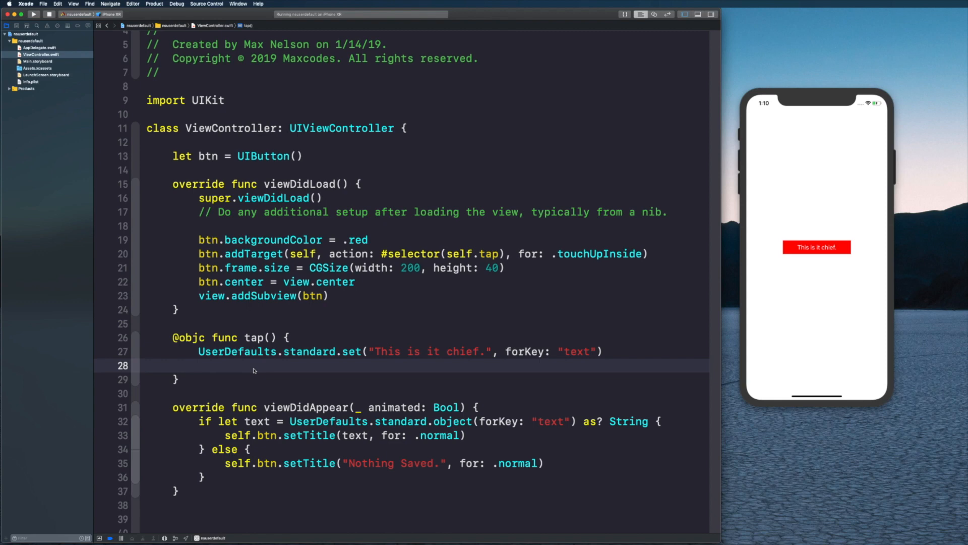
mouse_move(311, 411)
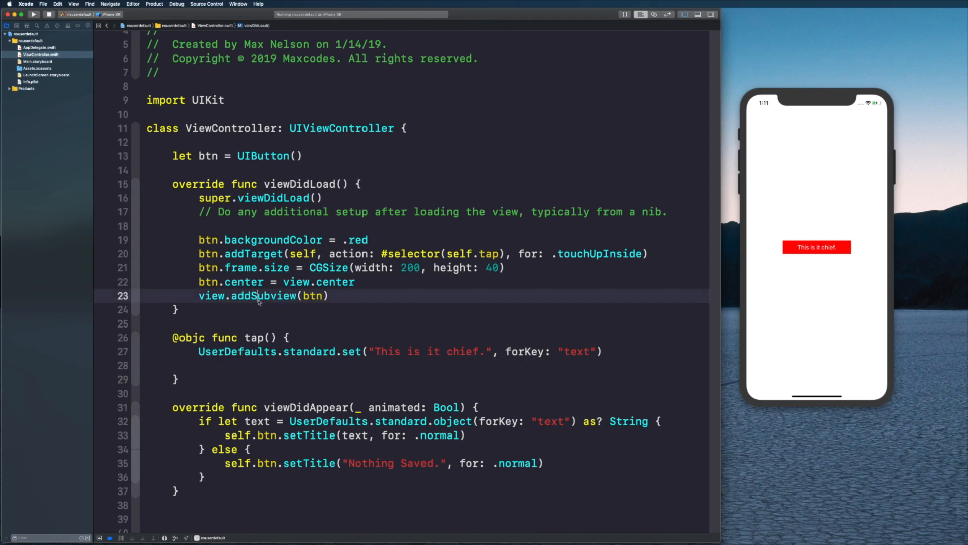
mouse_move(106, 56)
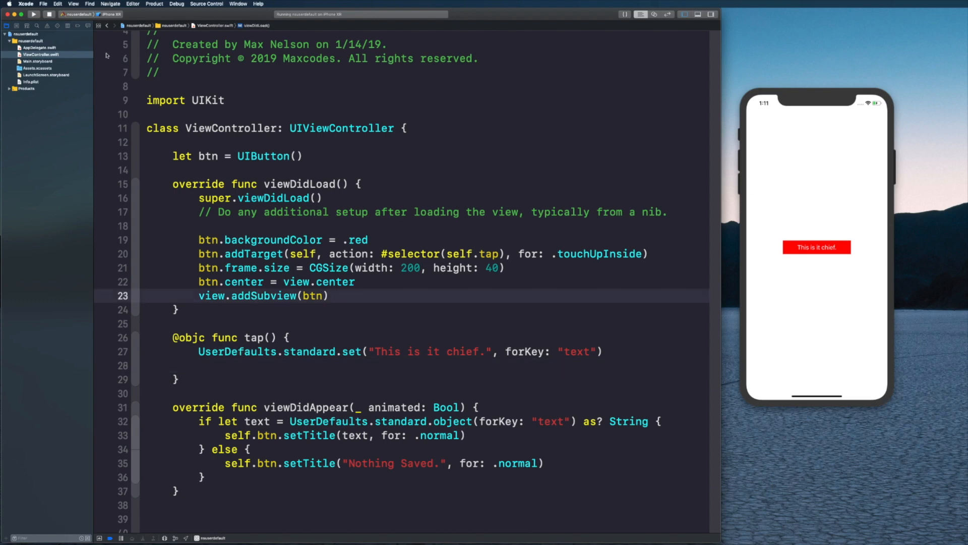